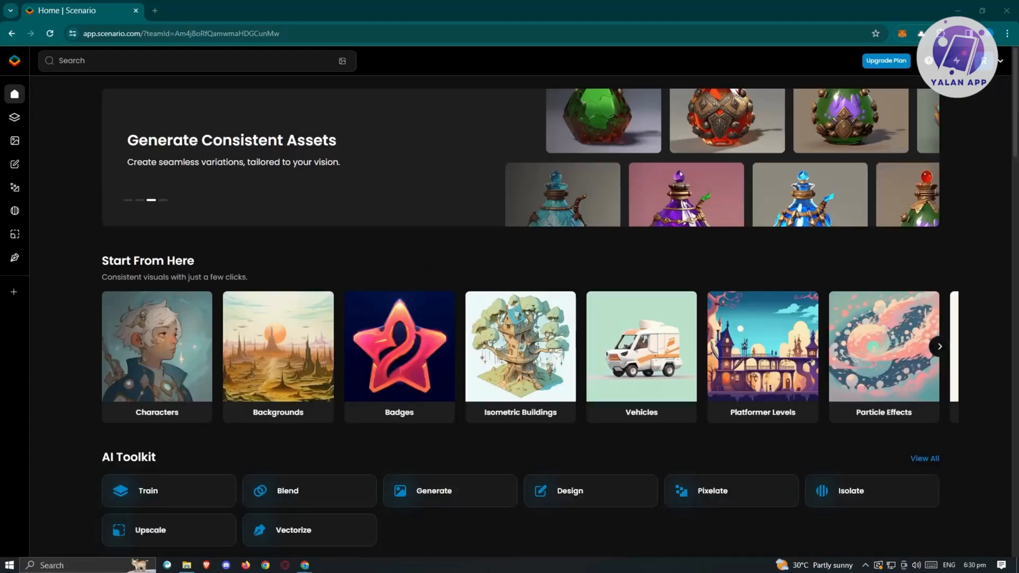
mouse_move(416, 312)
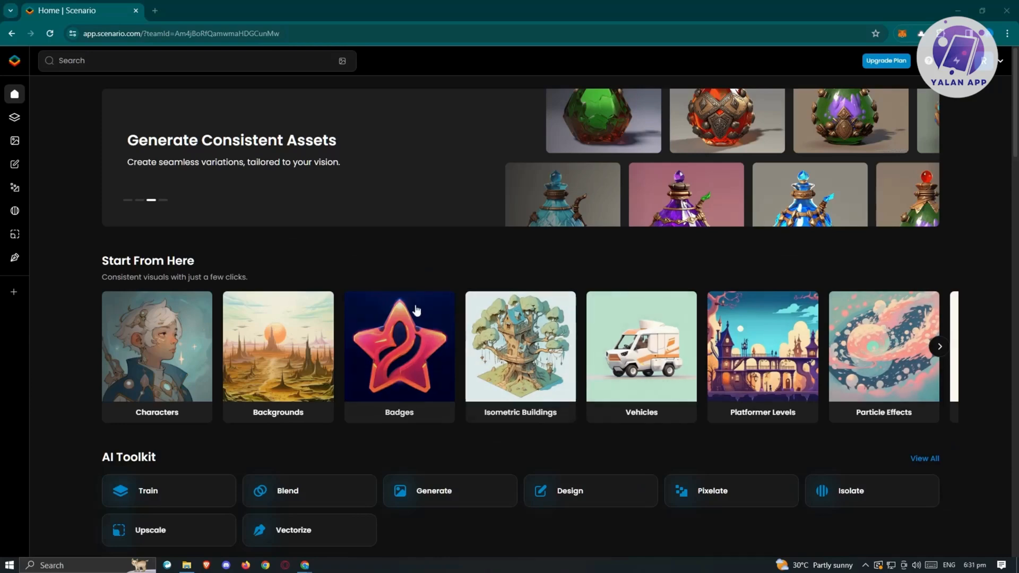
mouse_move(418, 310)
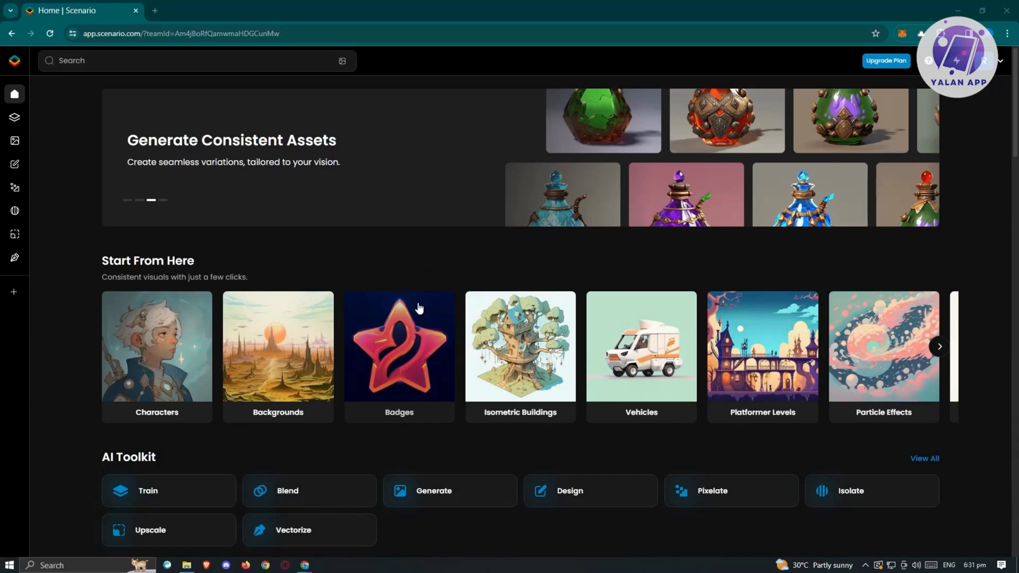
mouse_move(771, 370)
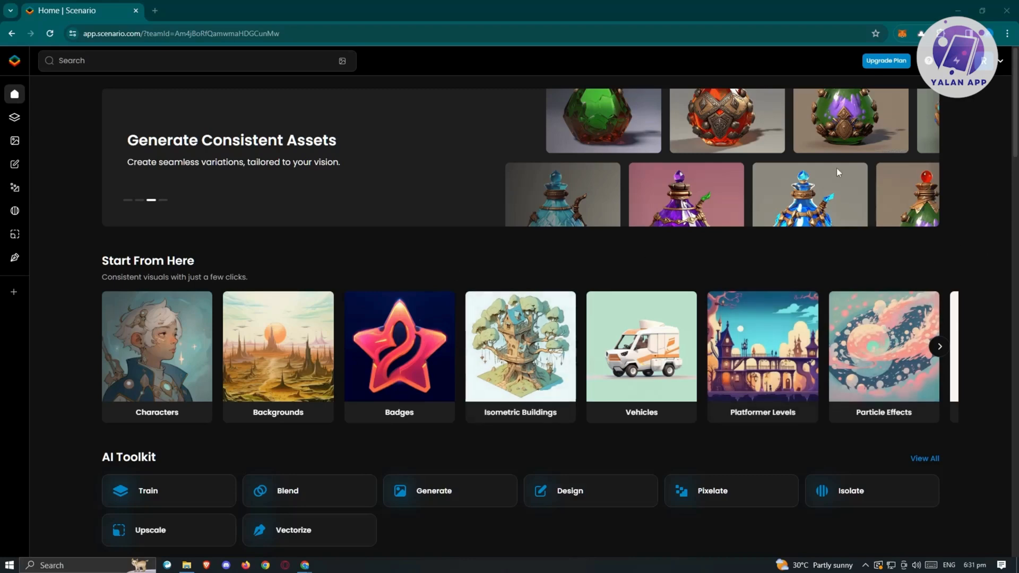
mouse_move(976, 121)
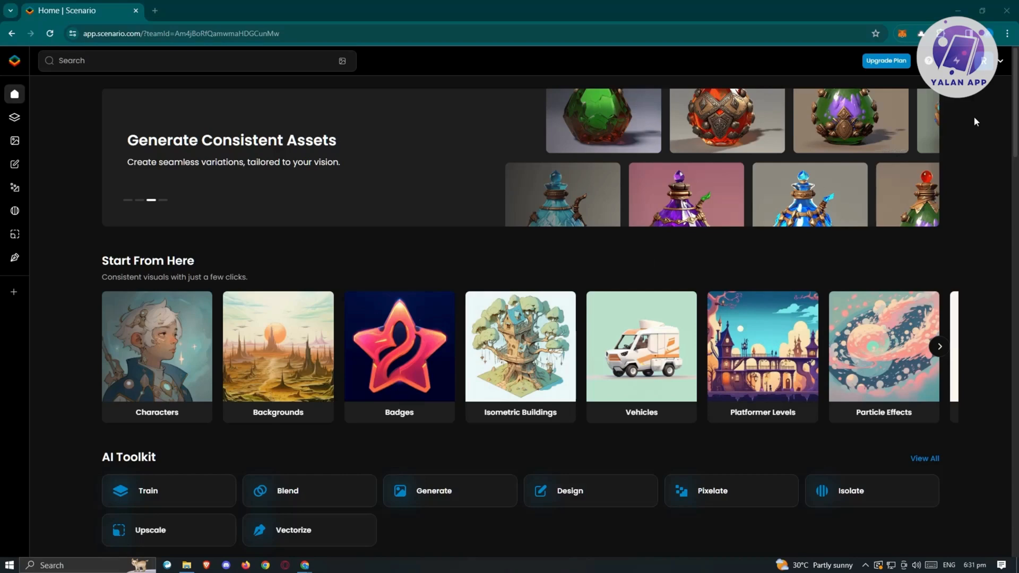
mouse_move(889, 180)
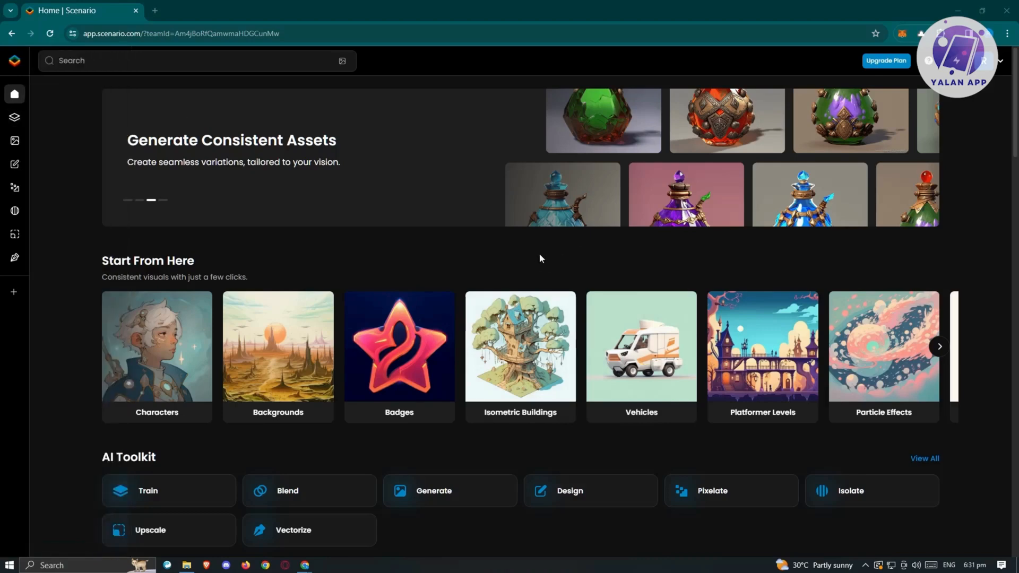
mouse_move(408, 278)
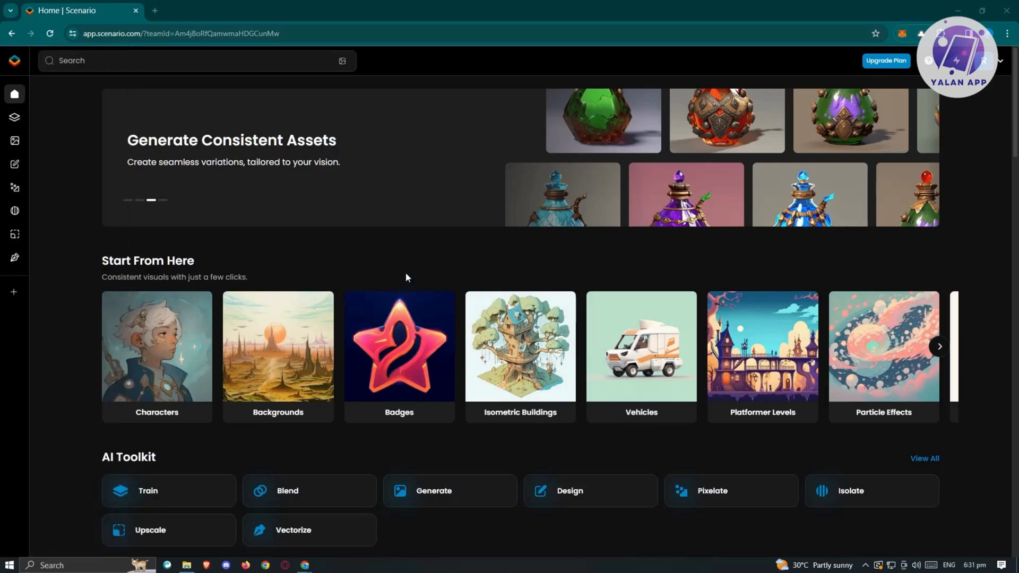
Scroll through the page, then go to the Images gallery, which is still empty.
scroll("down", 3)
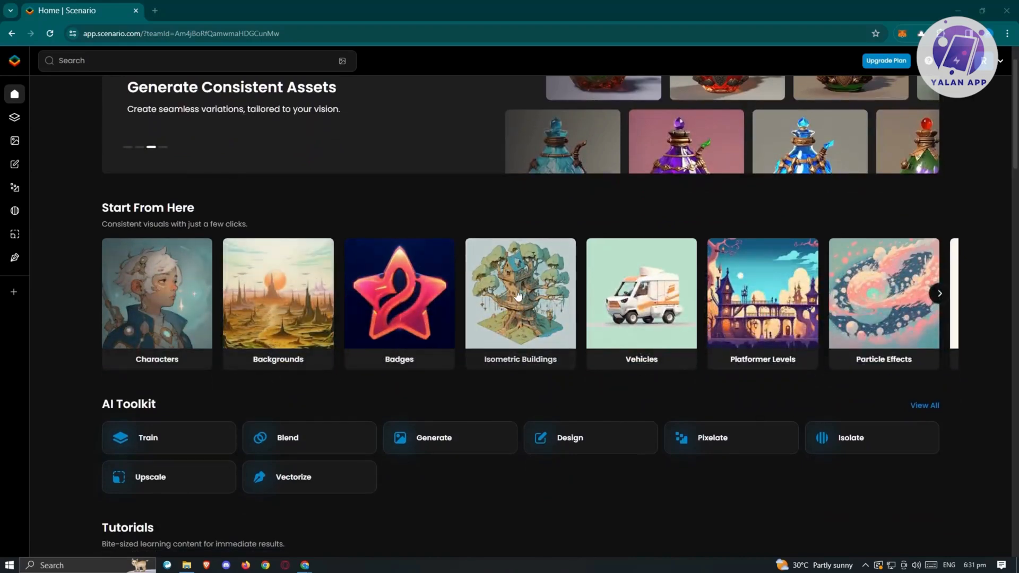
mouse_move(900, 326)
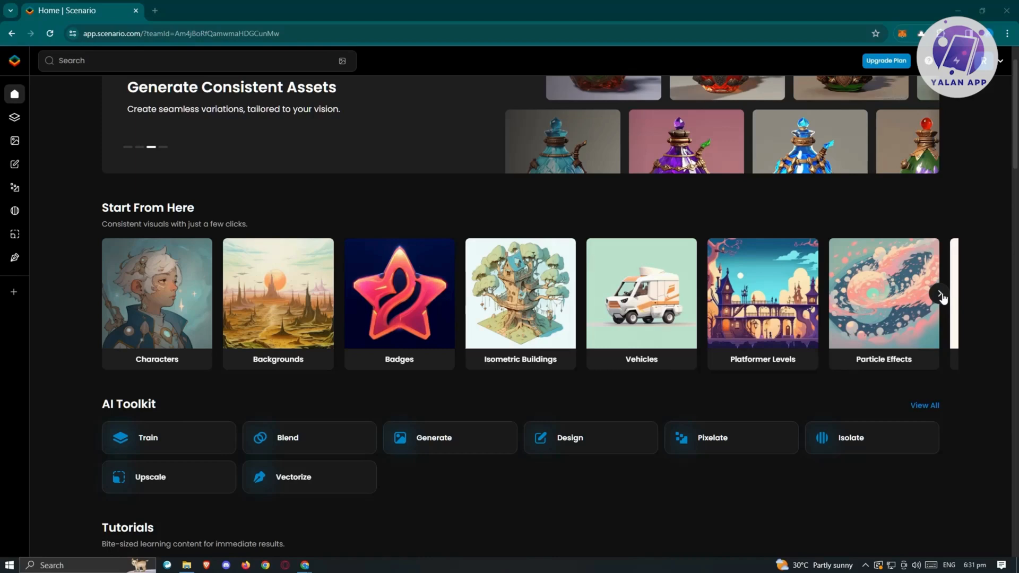
scroll("down", 3)
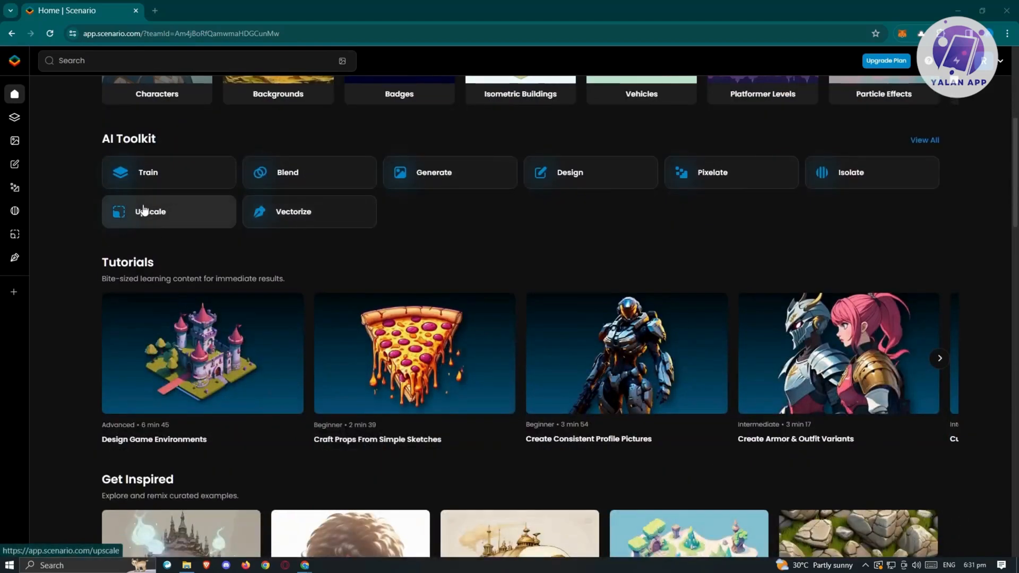
mouse_move(181, 179)
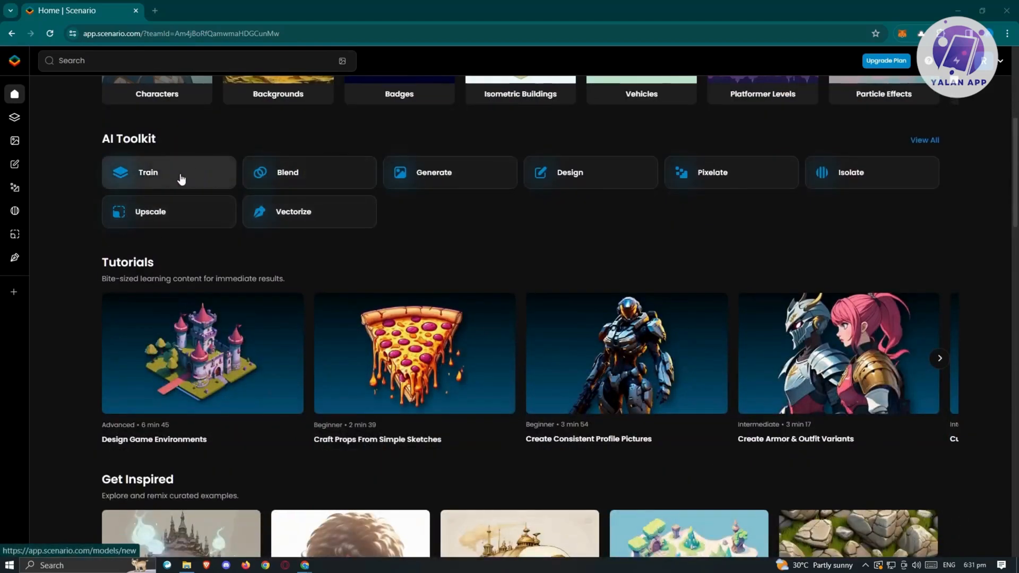
mouse_move(318, 180)
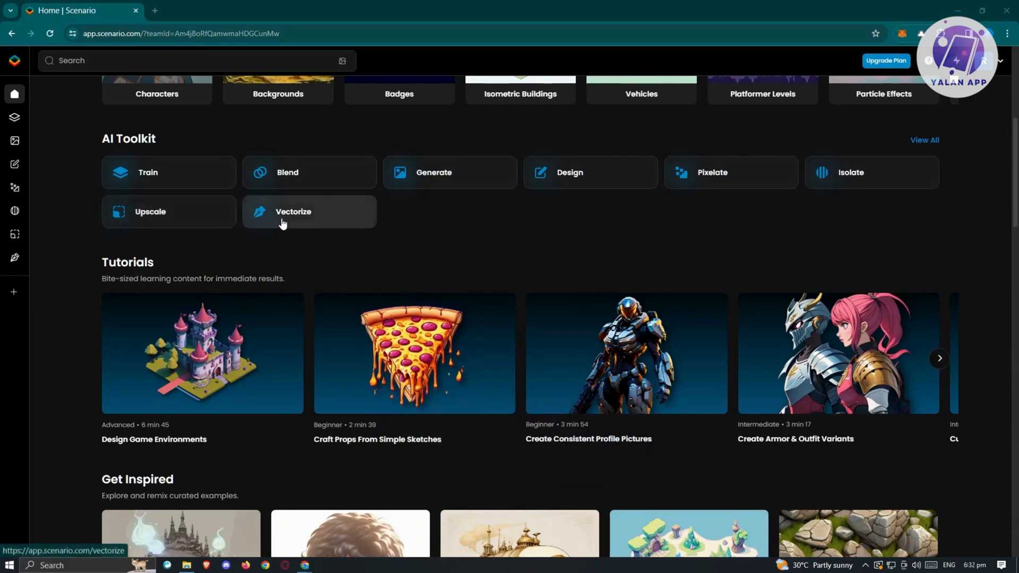
mouse_move(363, 244)
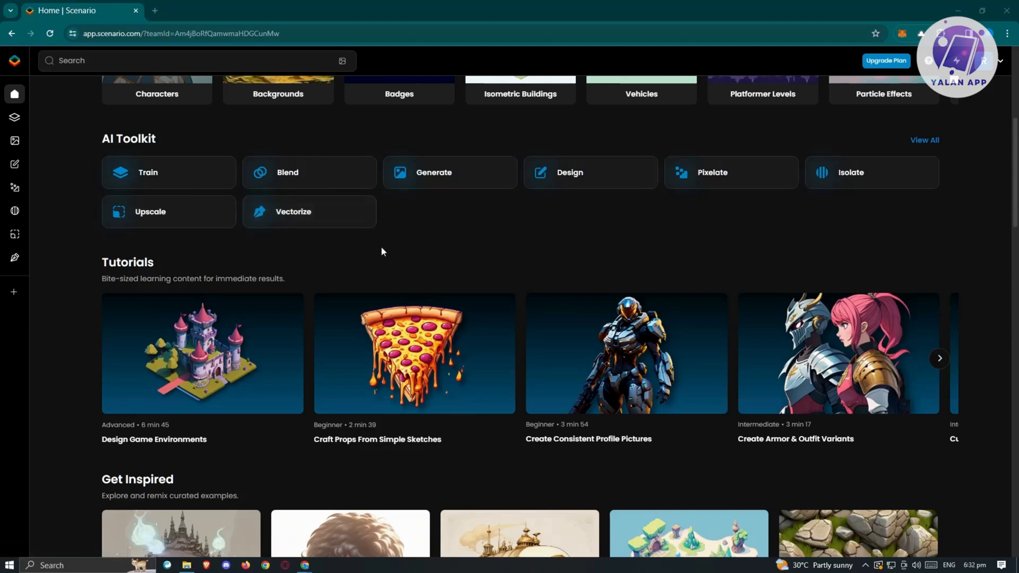
mouse_move(828, 202)
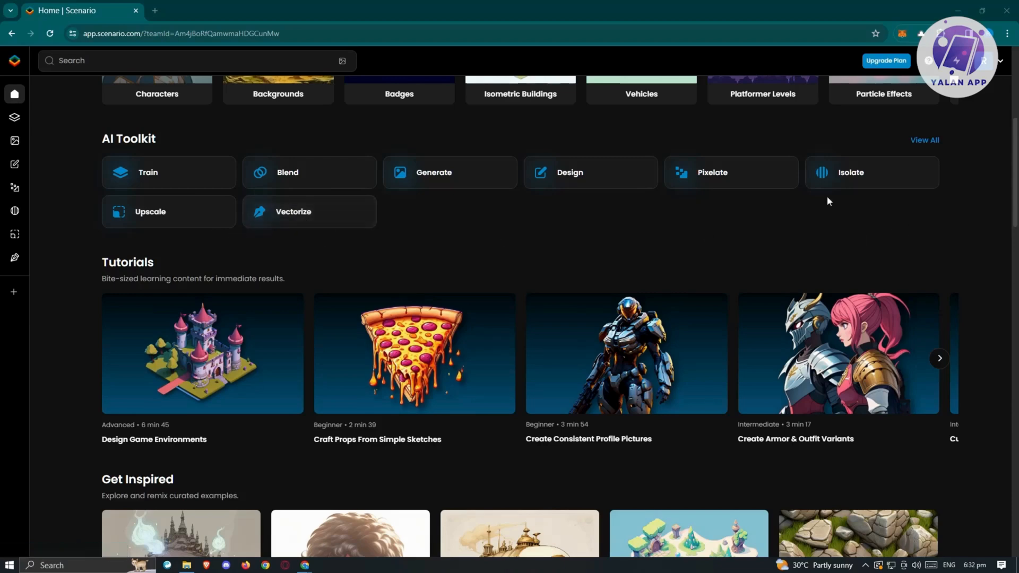
mouse_move(706, 189)
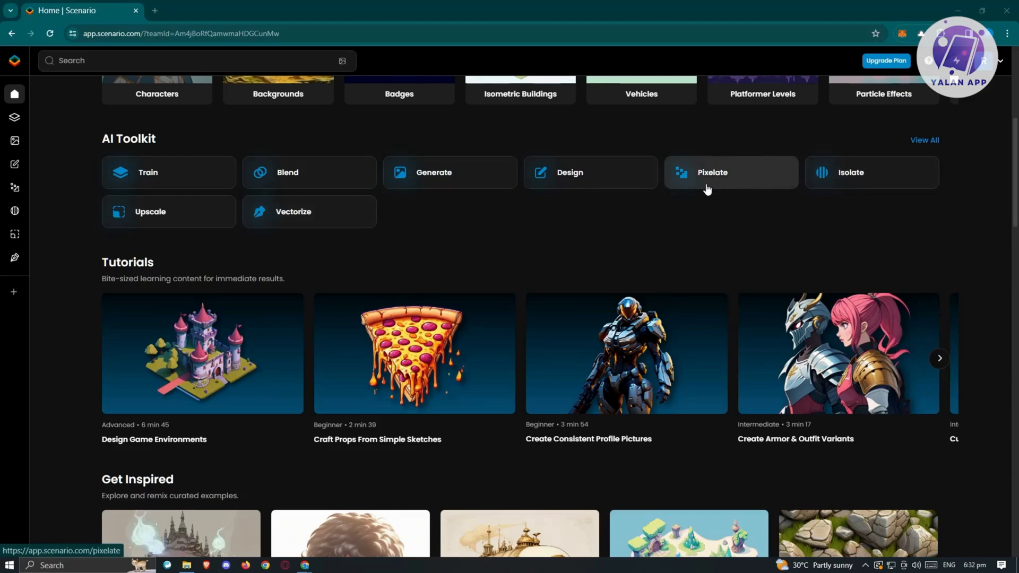
mouse_move(709, 184)
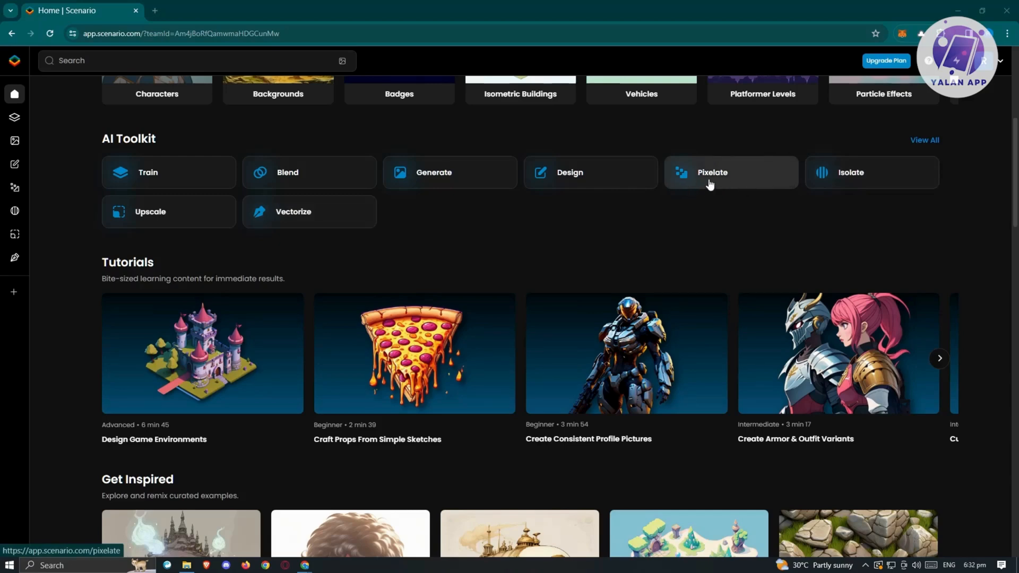
scroll("down", 3)
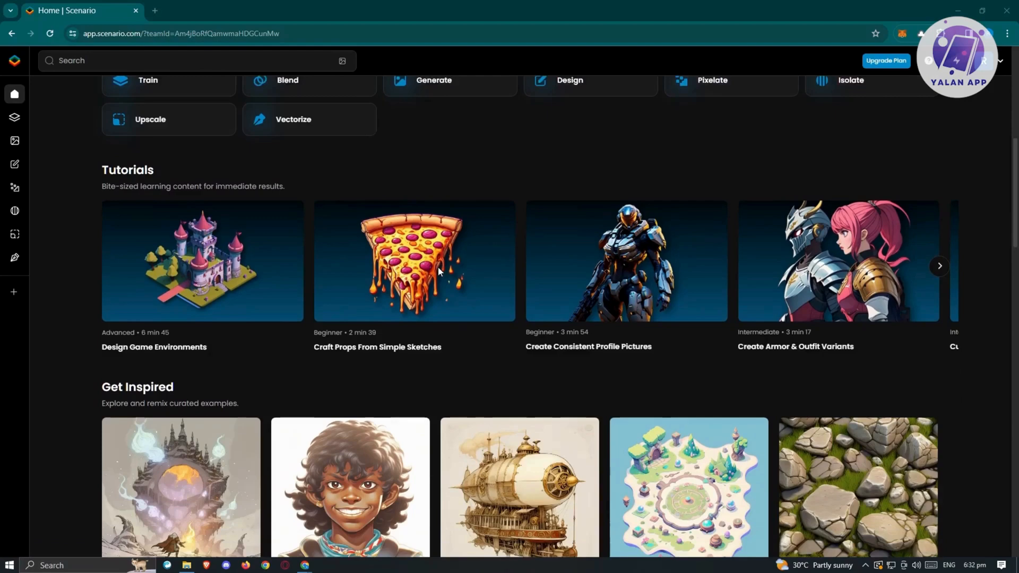
scroll("down", 3)
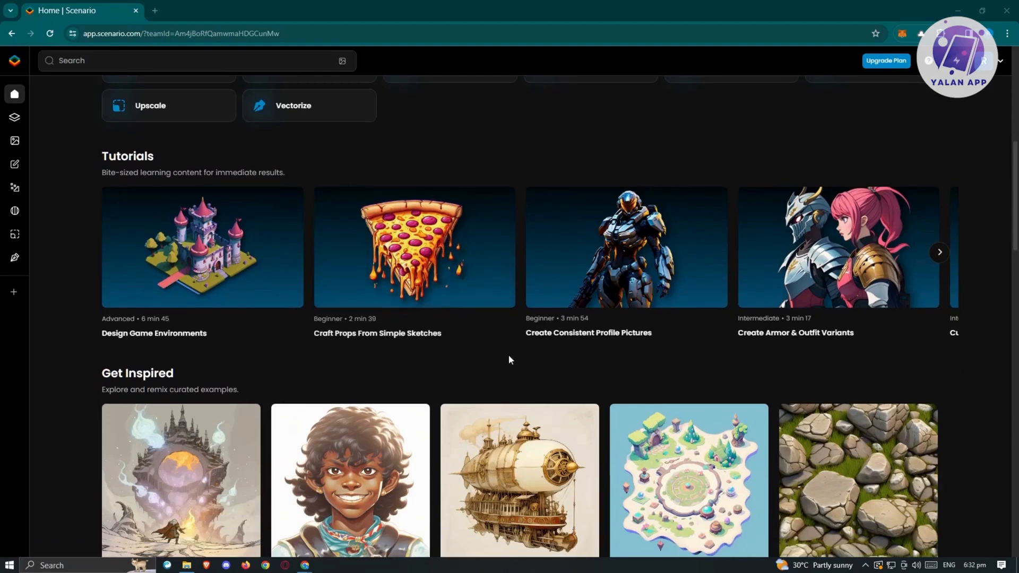
mouse_move(484, 347)
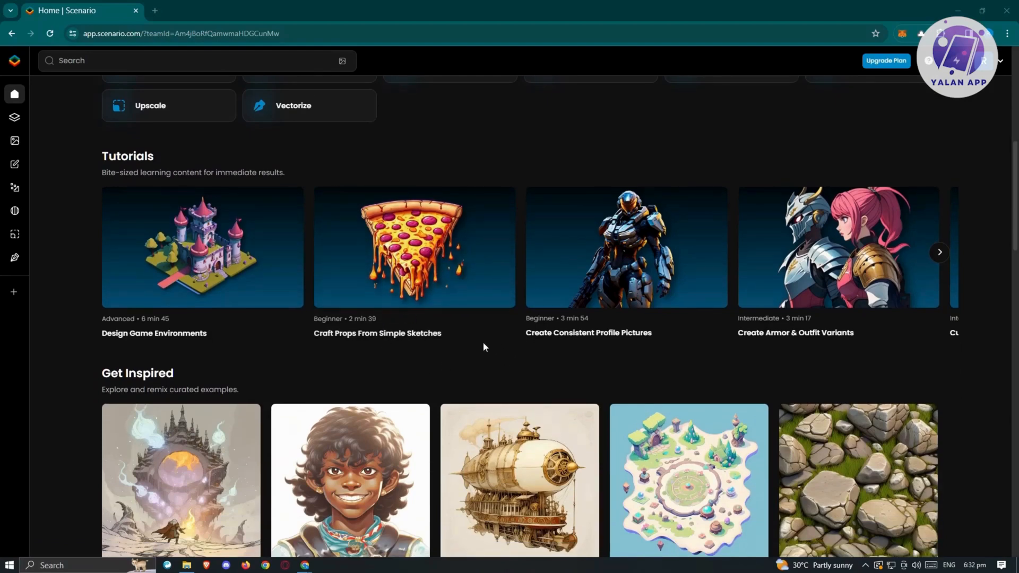
mouse_move(477, 346)
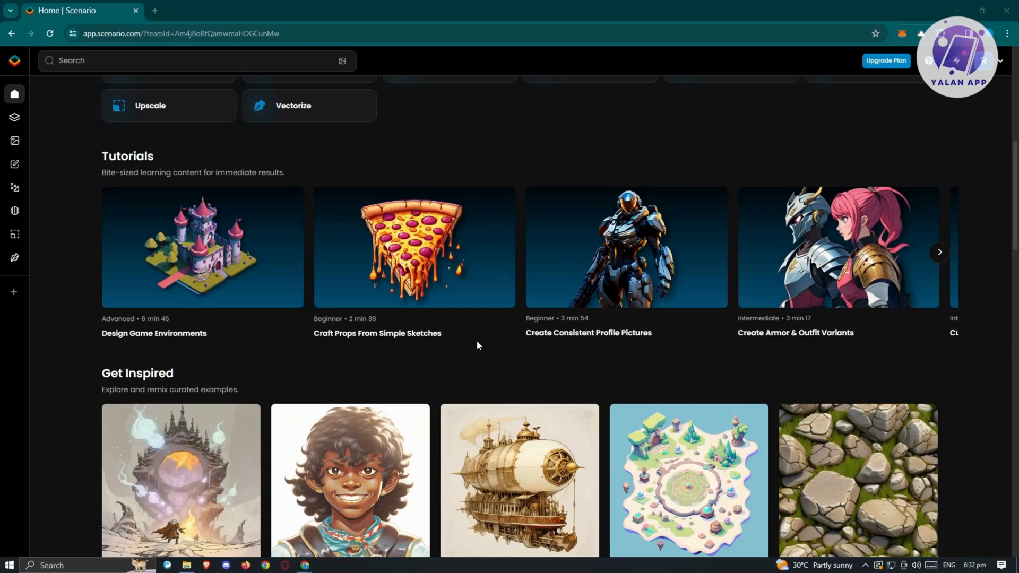
mouse_move(493, 346)
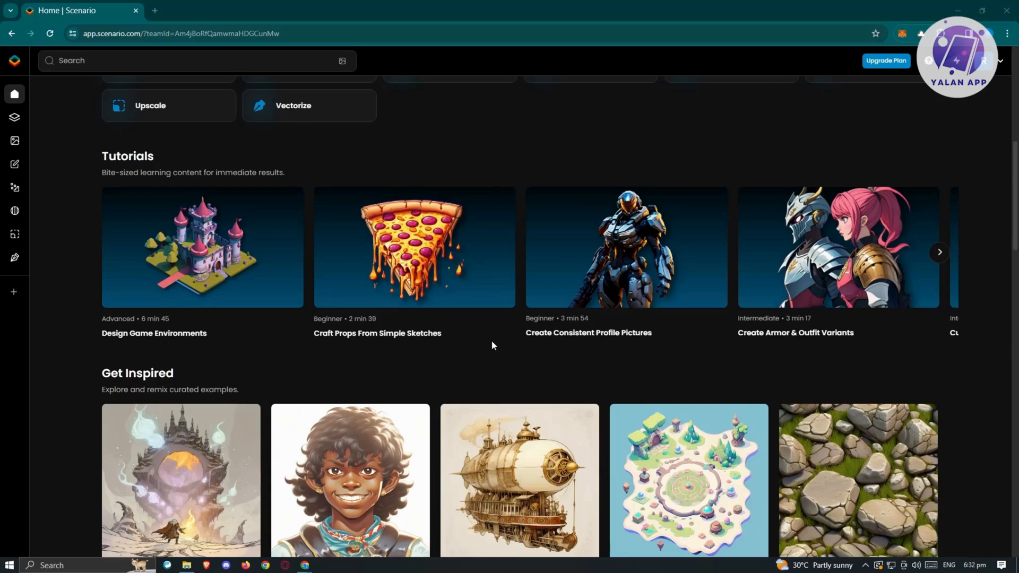
mouse_move(497, 344)
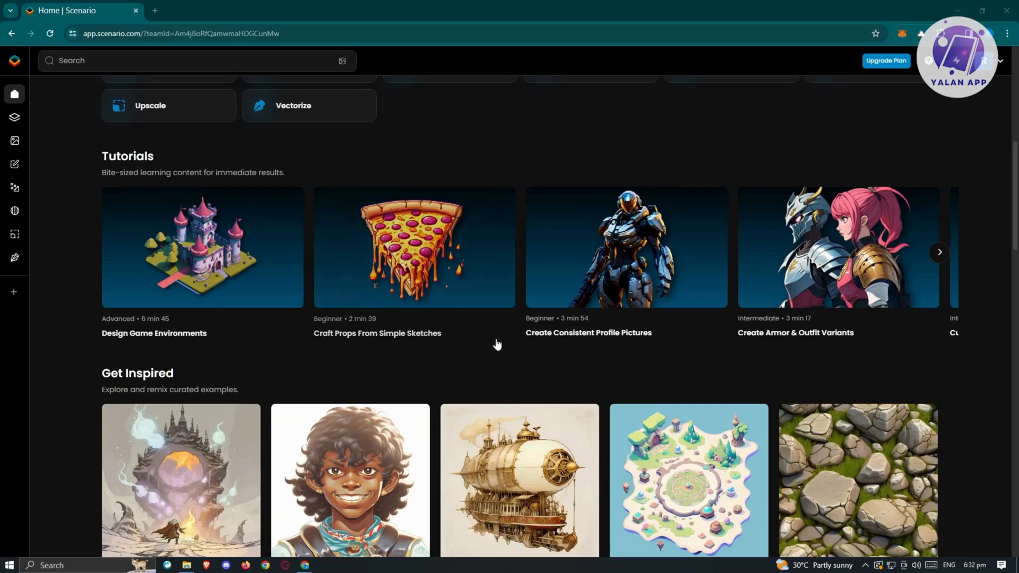
scroll("down", 3)
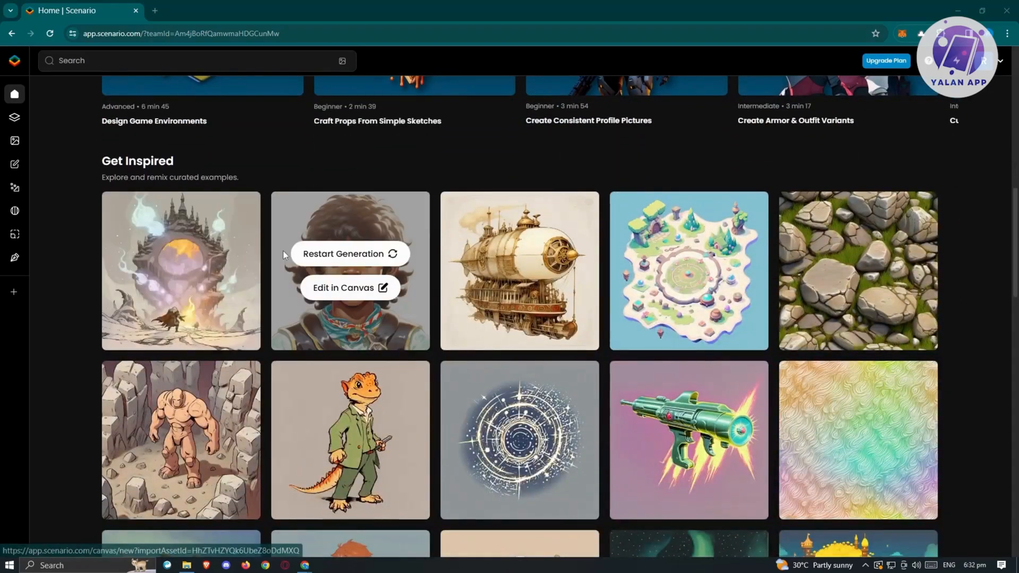
mouse_move(71, 373)
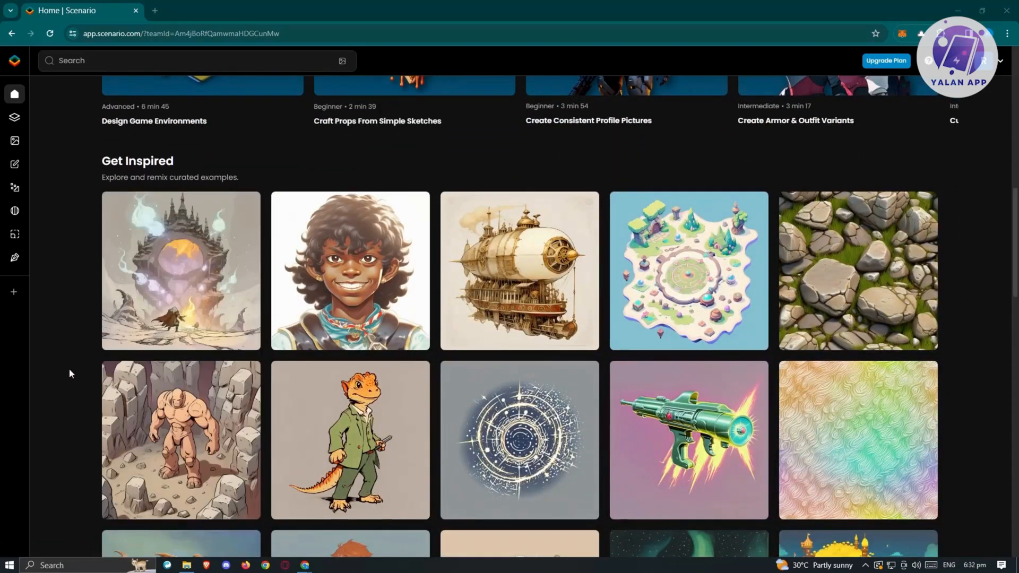
mouse_move(119, 360)
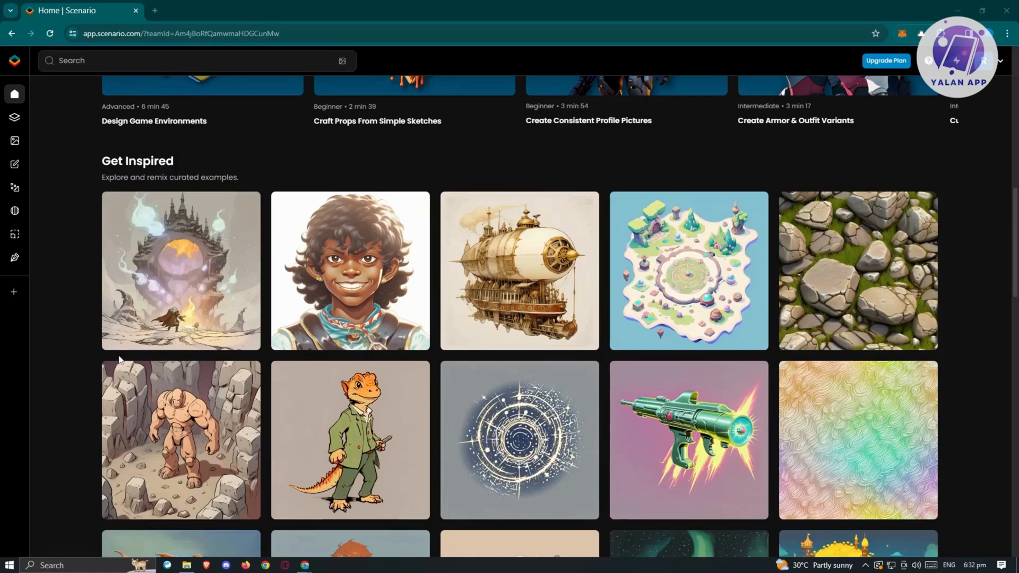
scroll("down", 3)
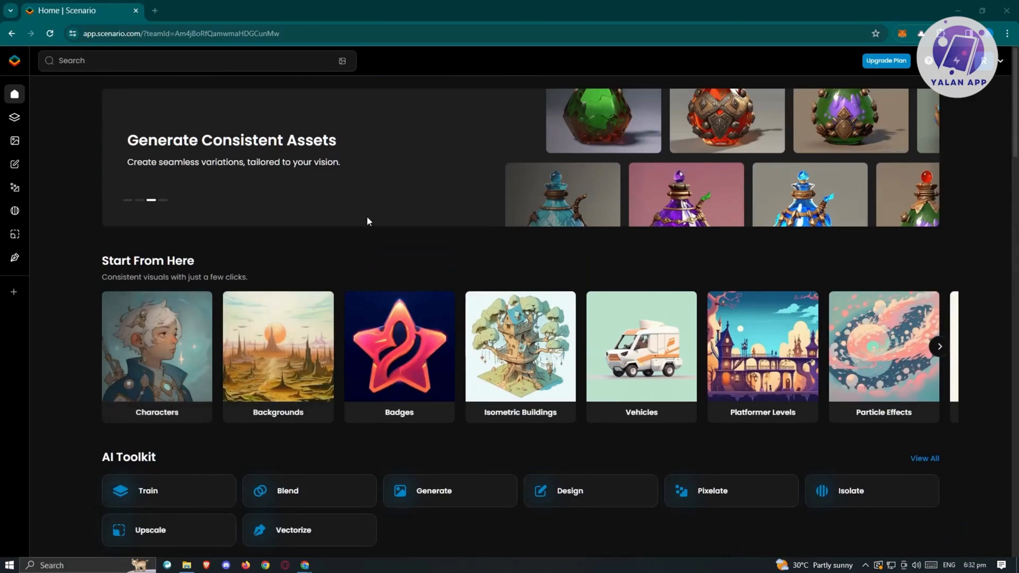
mouse_move(275, 192)
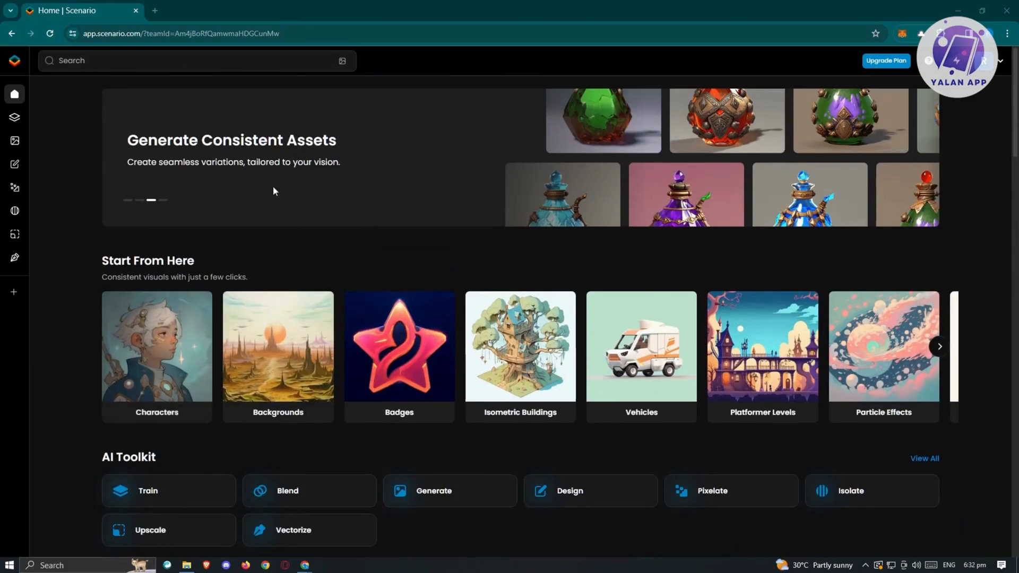
mouse_move(248, 301)
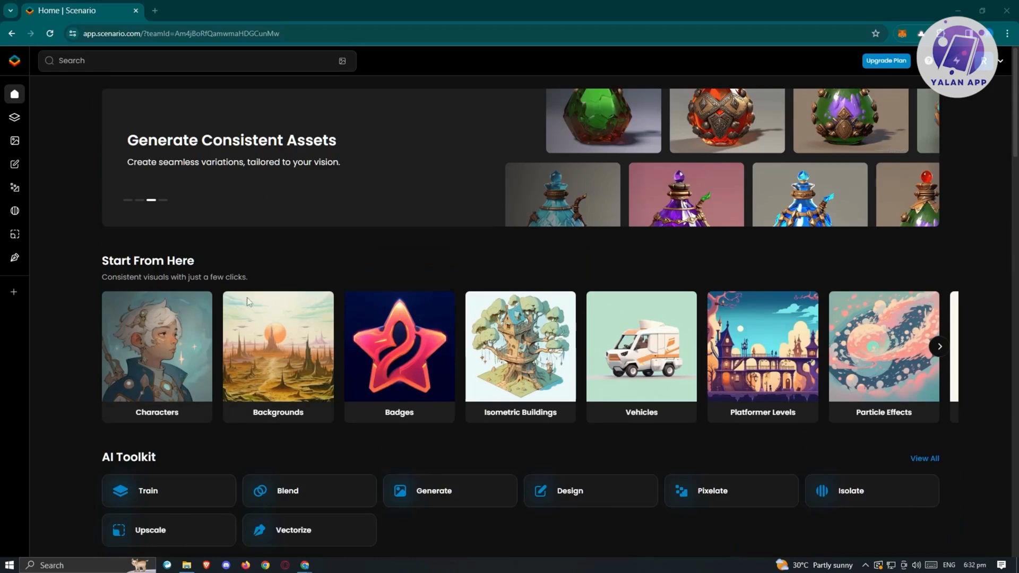
mouse_move(35, 155)
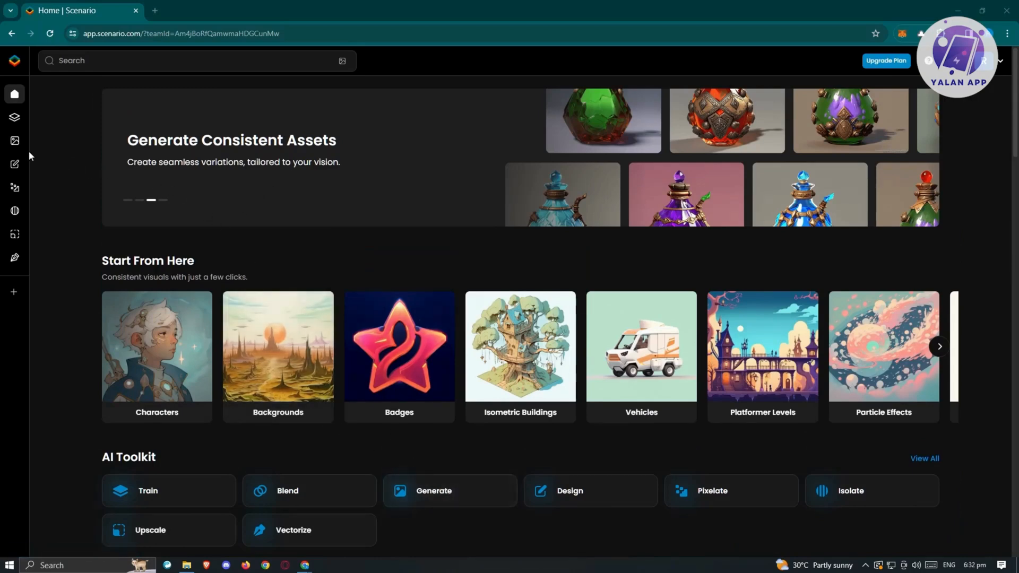
left_click(14, 140)
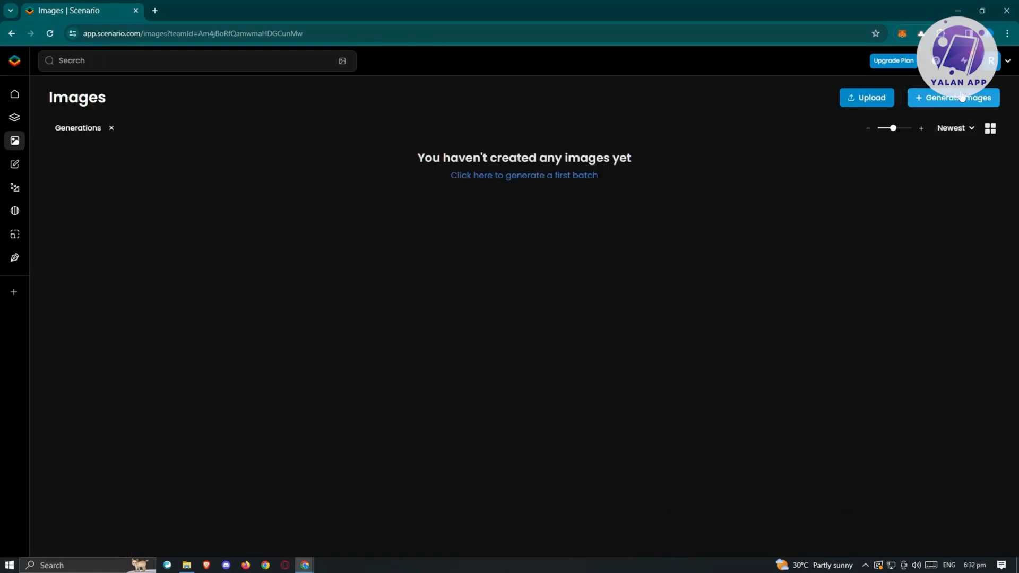
Start Generate Images and choose Stable Diffusion v1.5 from the Foundation Models list.
left_click(953, 97)
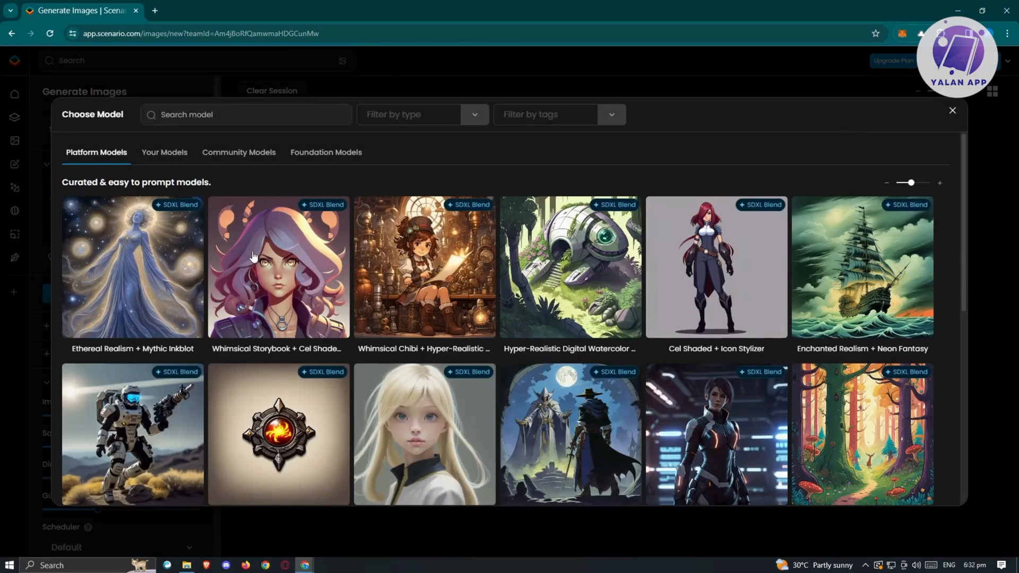
mouse_move(251, 270)
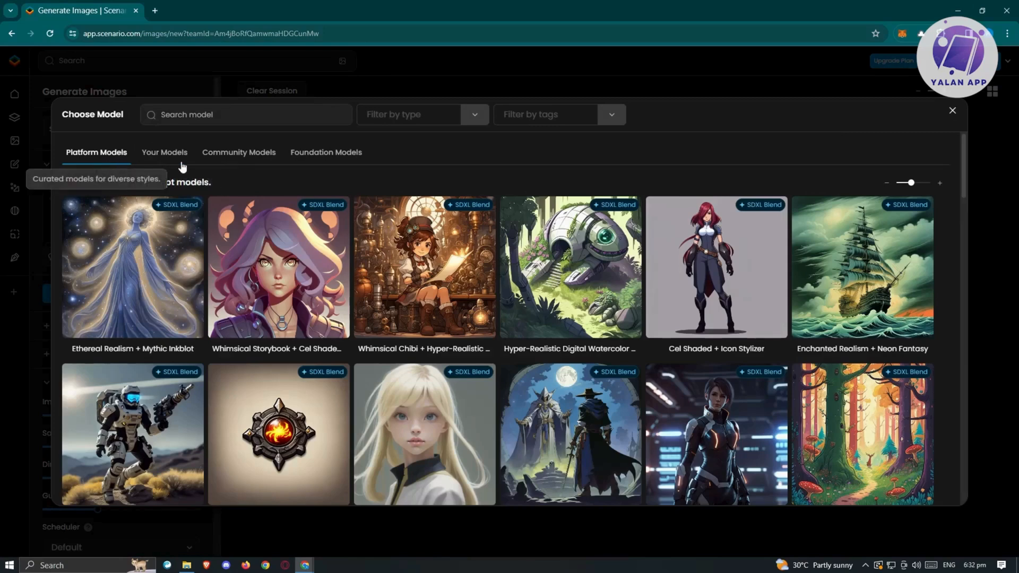
left_click(325, 153)
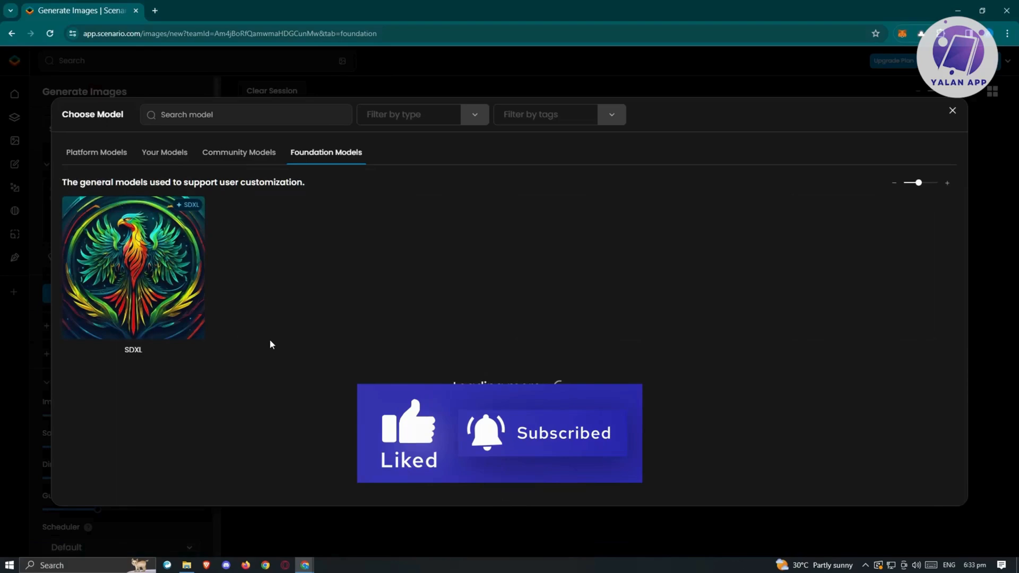
left_click(95, 153)
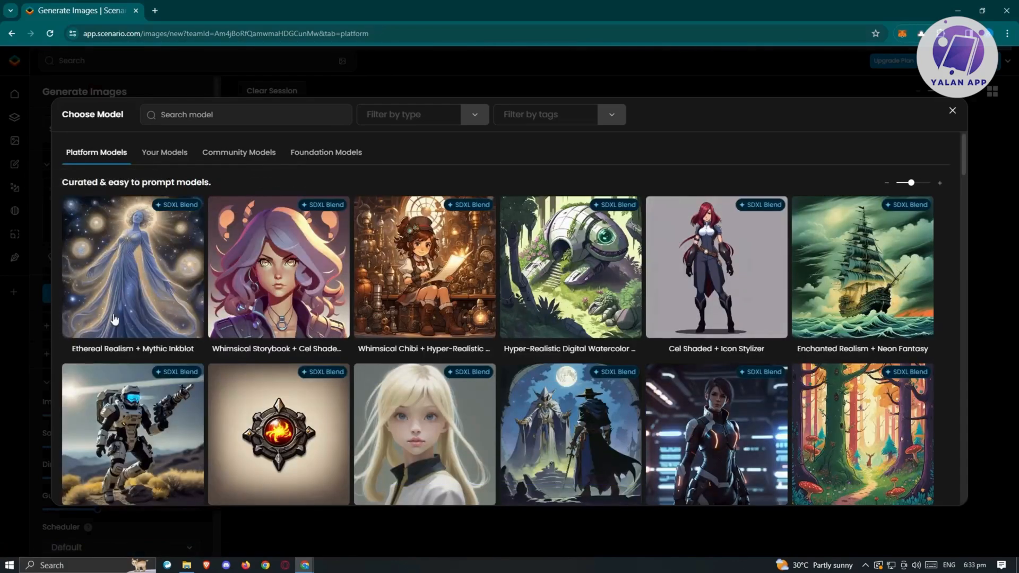
left_click(326, 153)
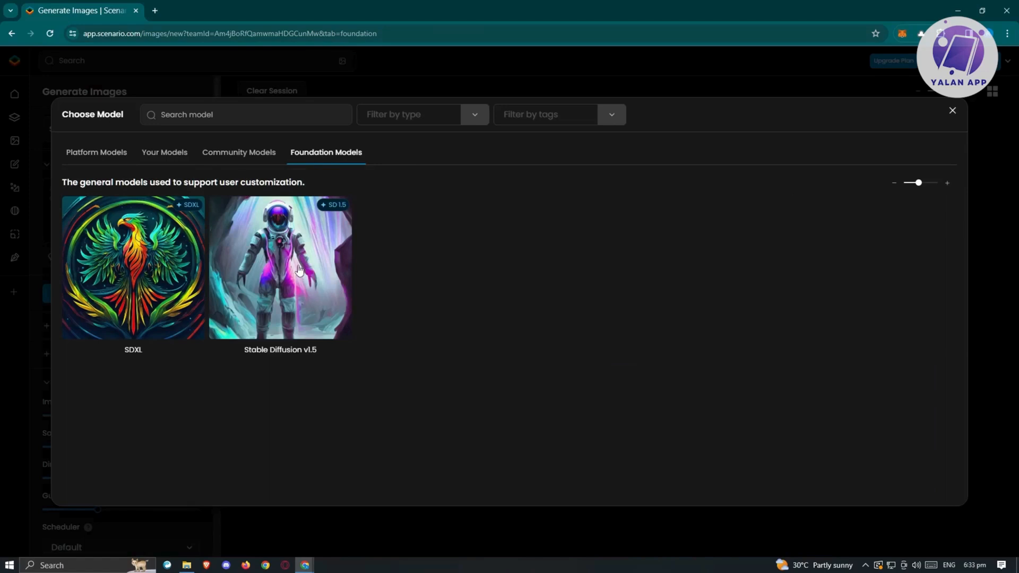
left_click(279, 267)
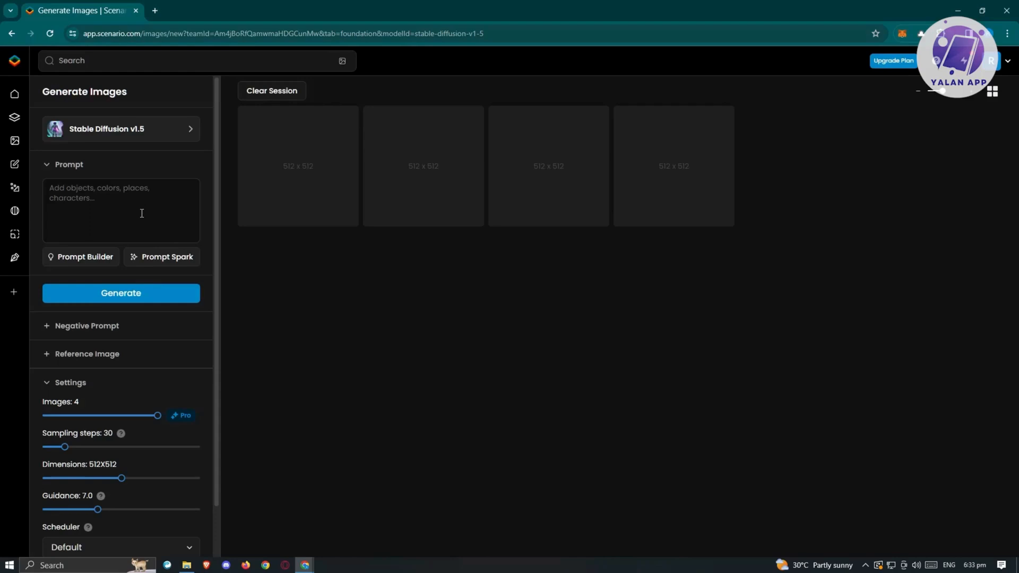
mouse_move(148, 209)
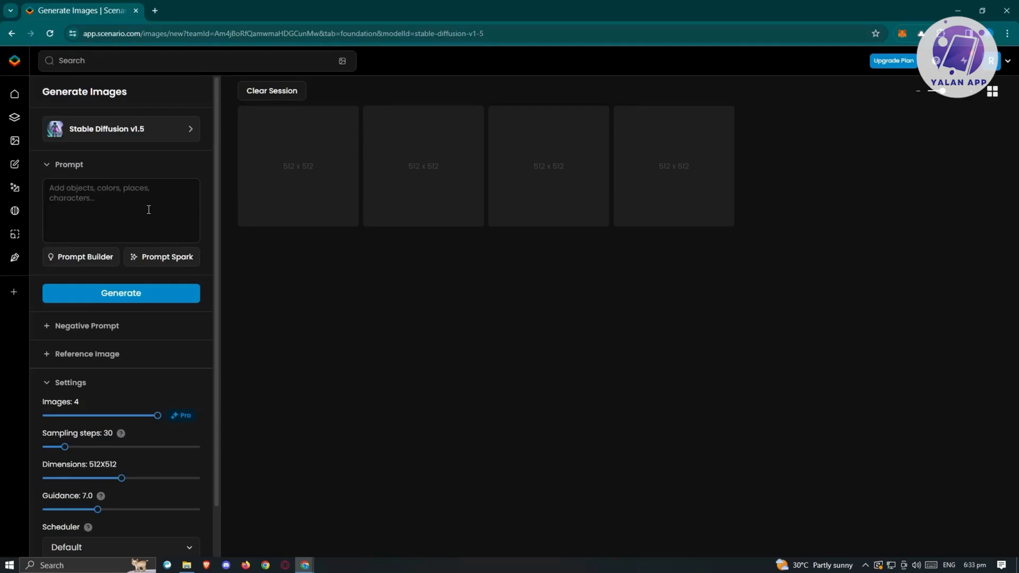
Use Prompt Spark to fill the prompt with 'A towering cityscape adorned with neon lights'.
left_click(166, 257)
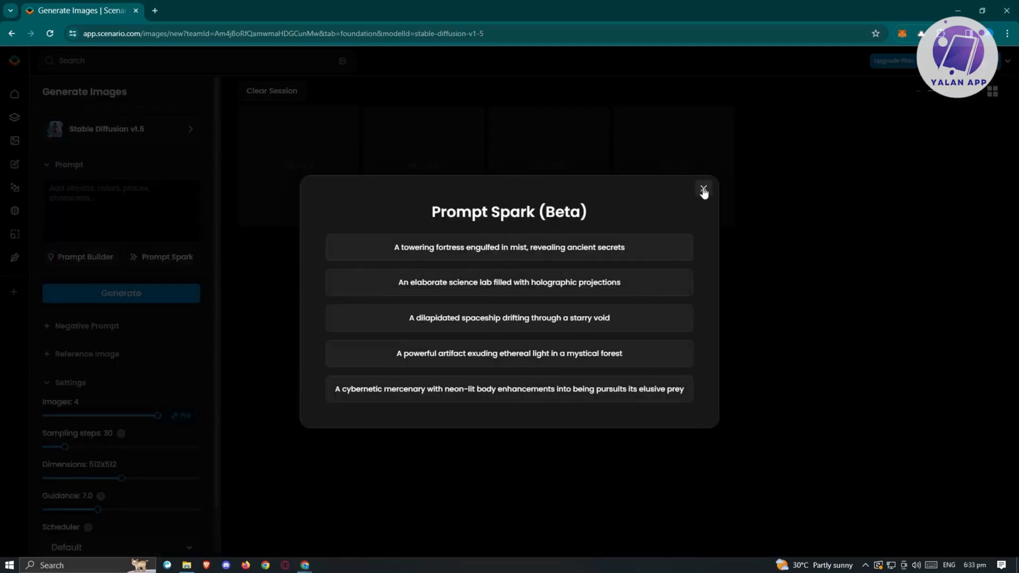
left_click(703, 189)
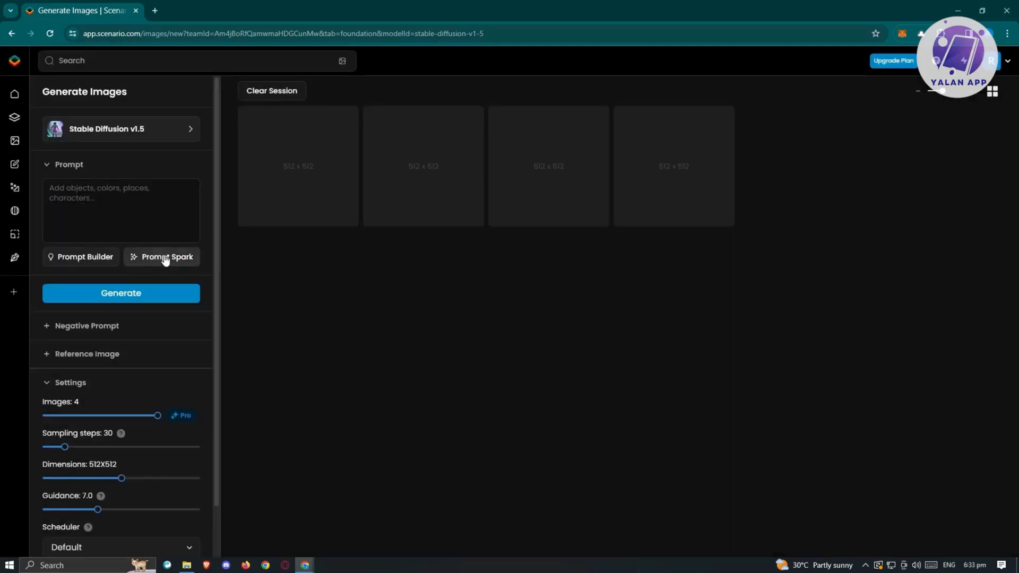
left_click(161, 257)
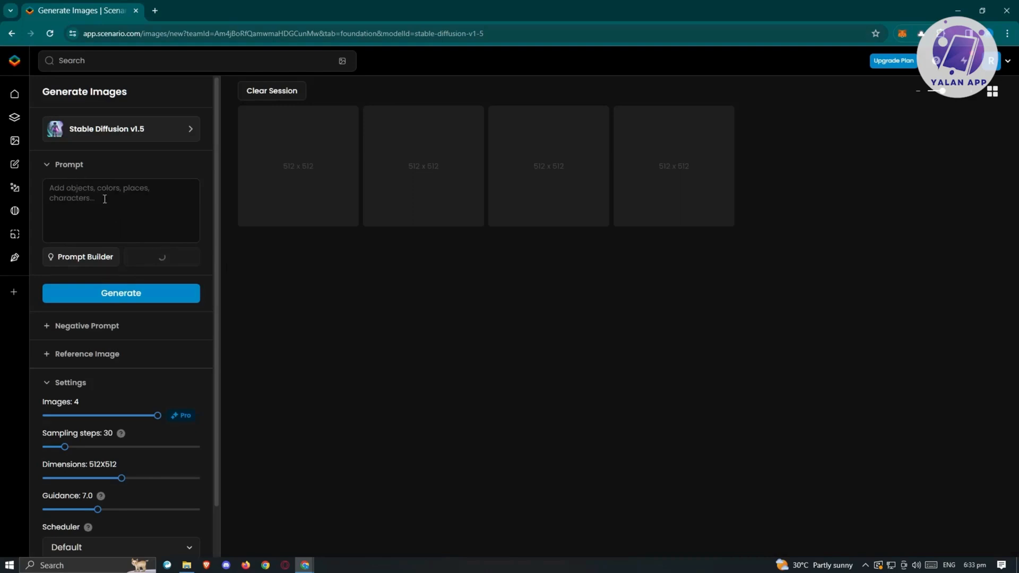
left_click(161, 257)
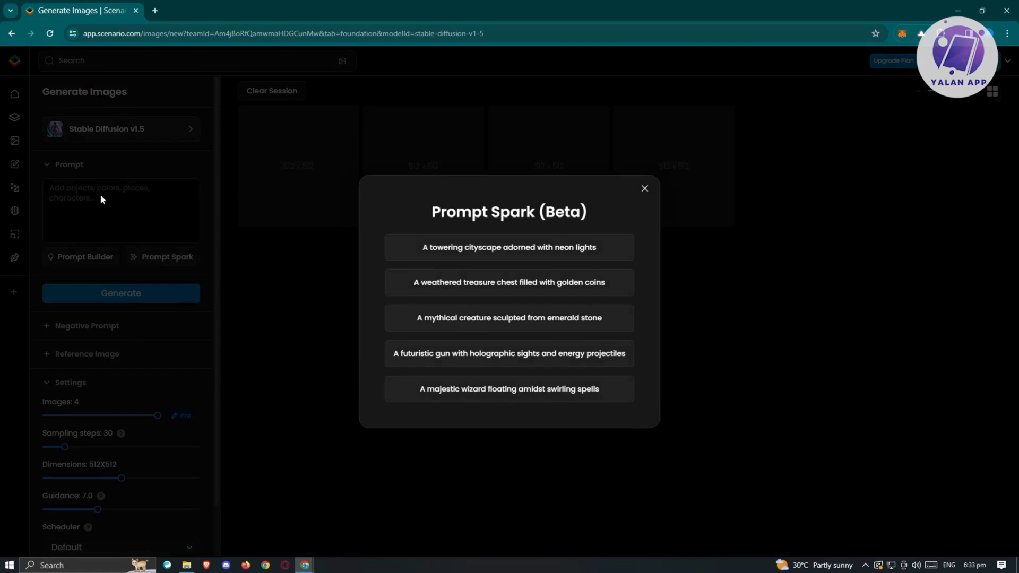
mouse_move(166, 254)
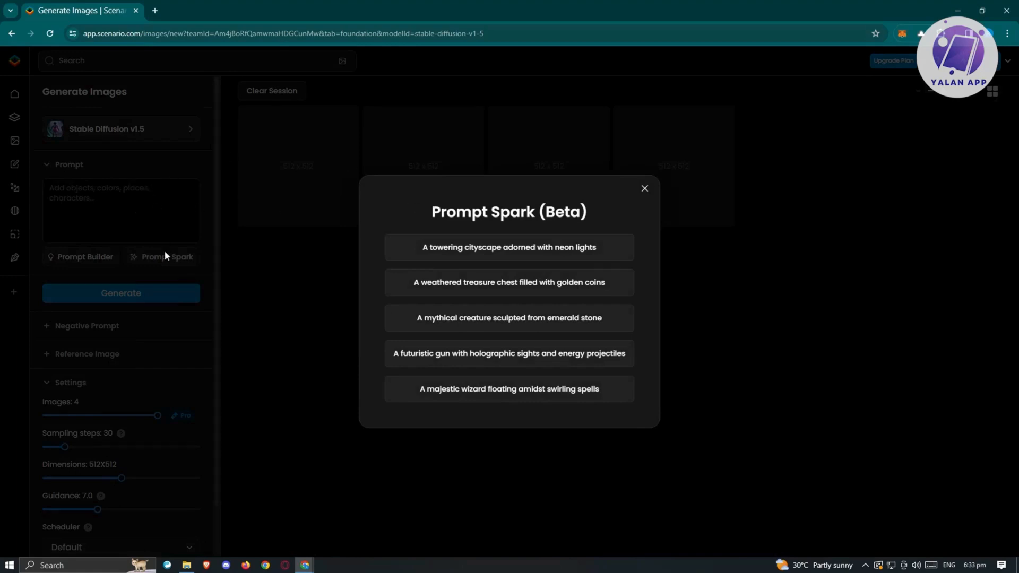
mouse_move(479, 259)
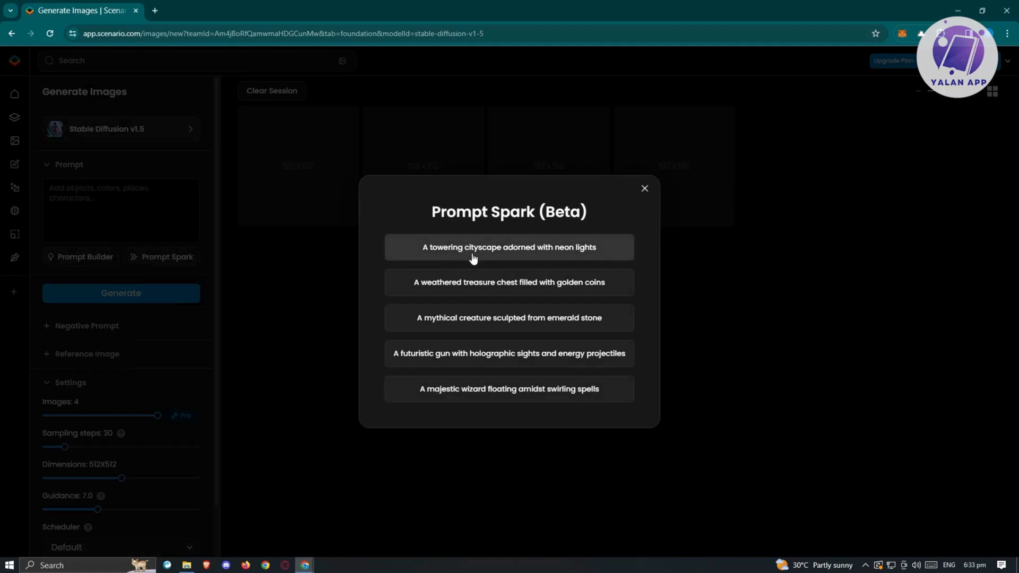
left_click(509, 247)
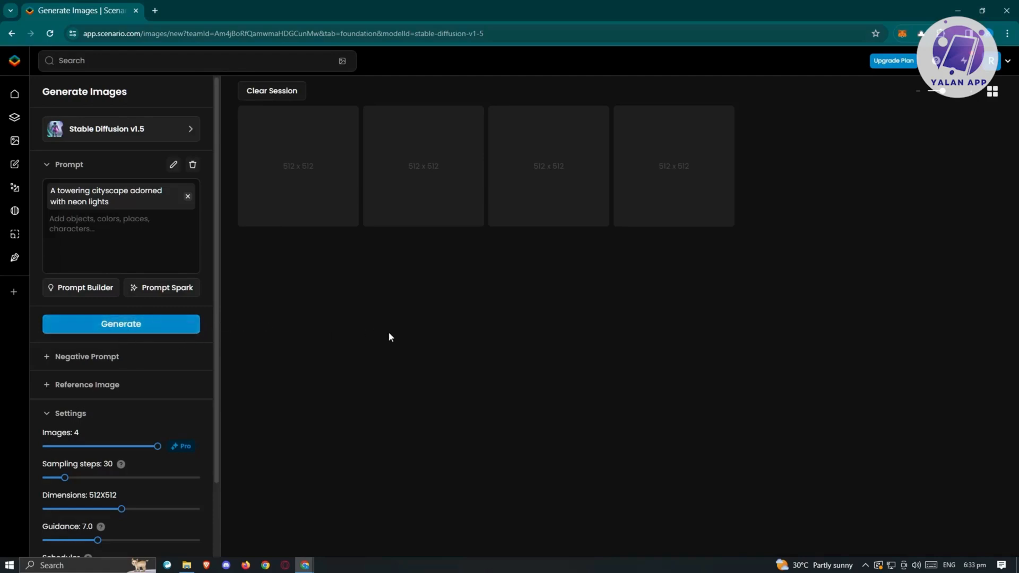
Expand the Negative Prompt and Reference Image sections, leaving both empty.
scroll("down", 3)
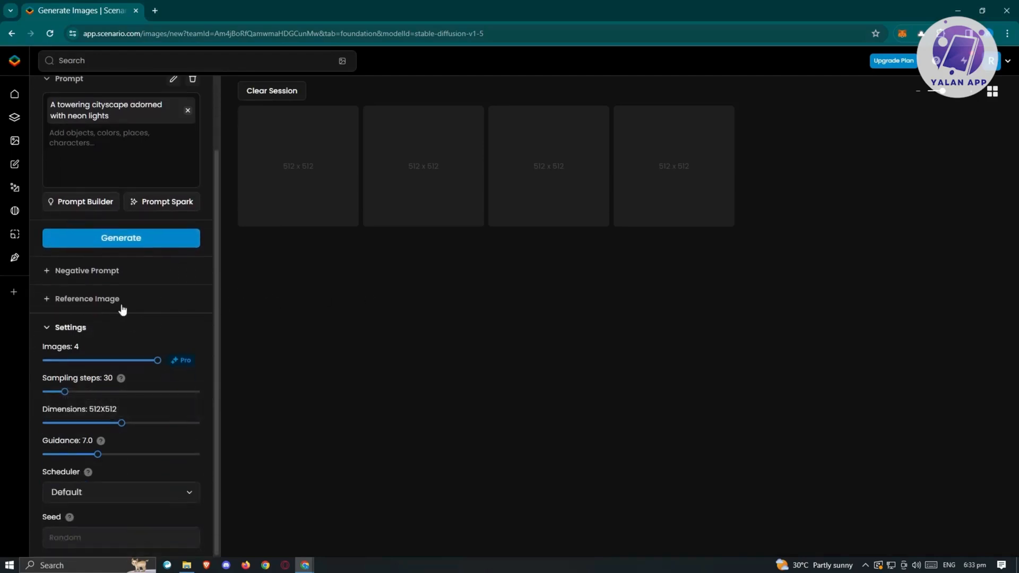
left_click(87, 271)
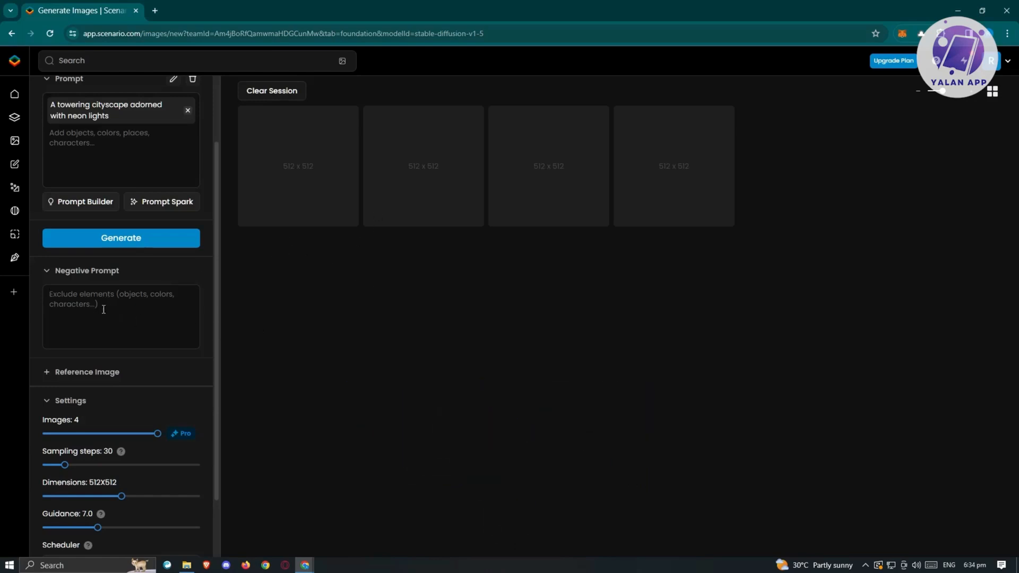
mouse_move(56, 376)
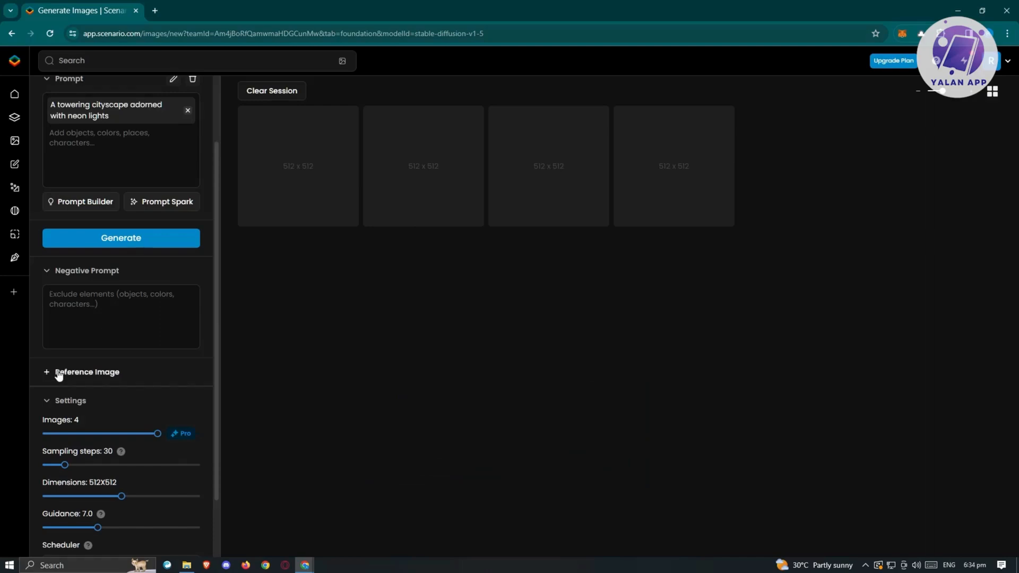
left_click(87, 373)
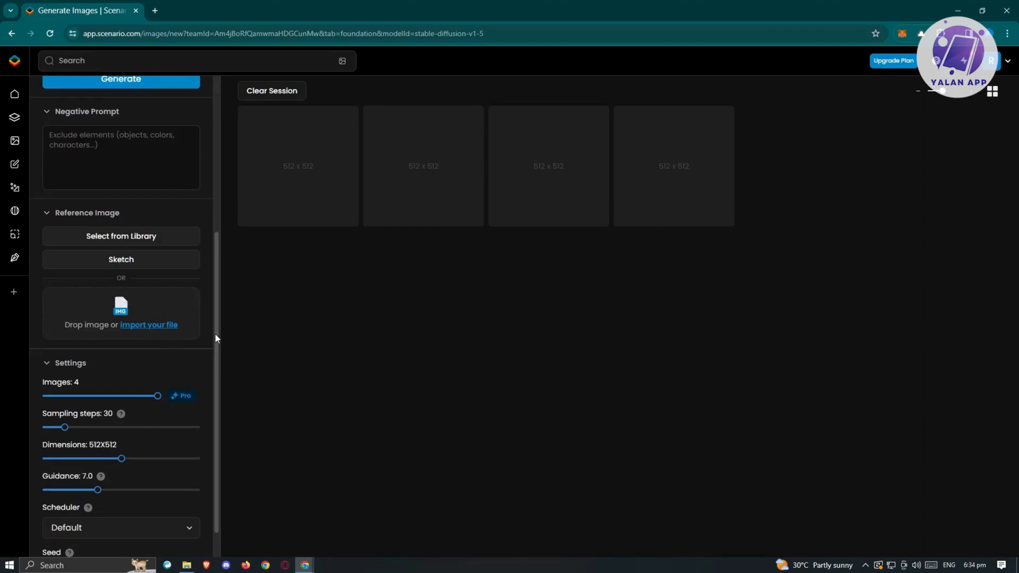
scroll("down", 3)
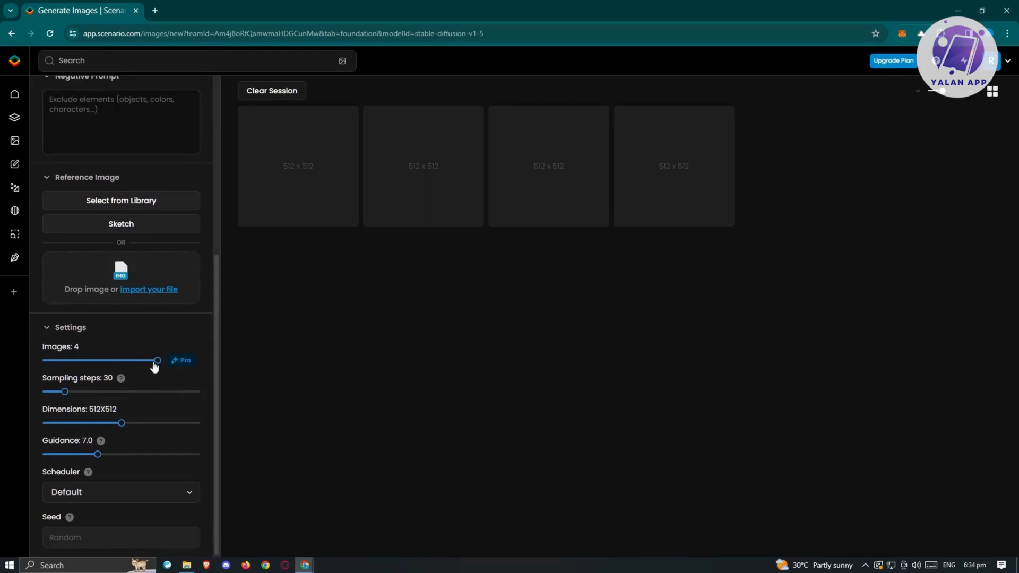
Reduce the image count to 1 and raise Guidance from 7.0 to 10.0.
left_click_drag(157, 360, 43, 359)
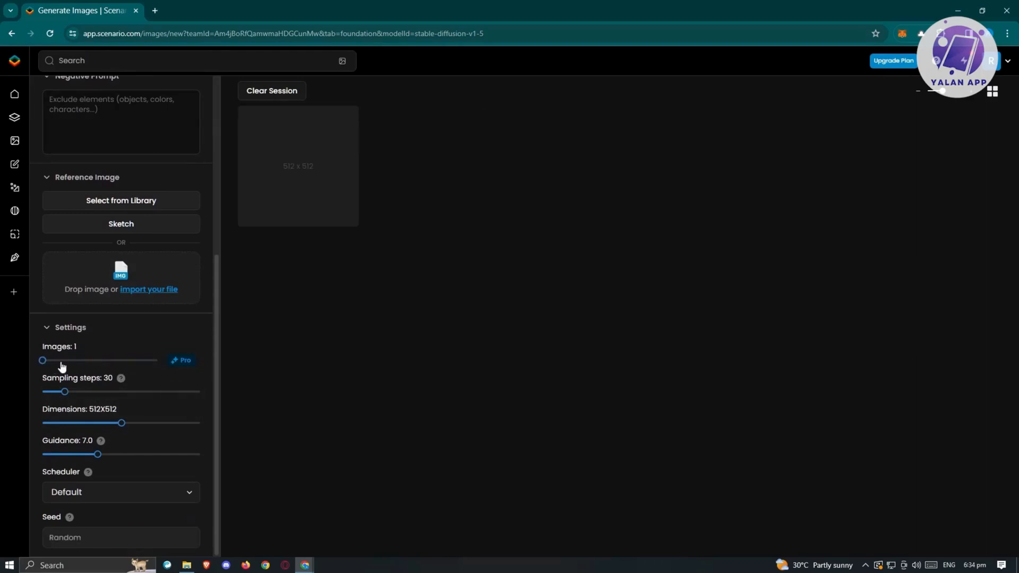
mouse_move(63, 410)
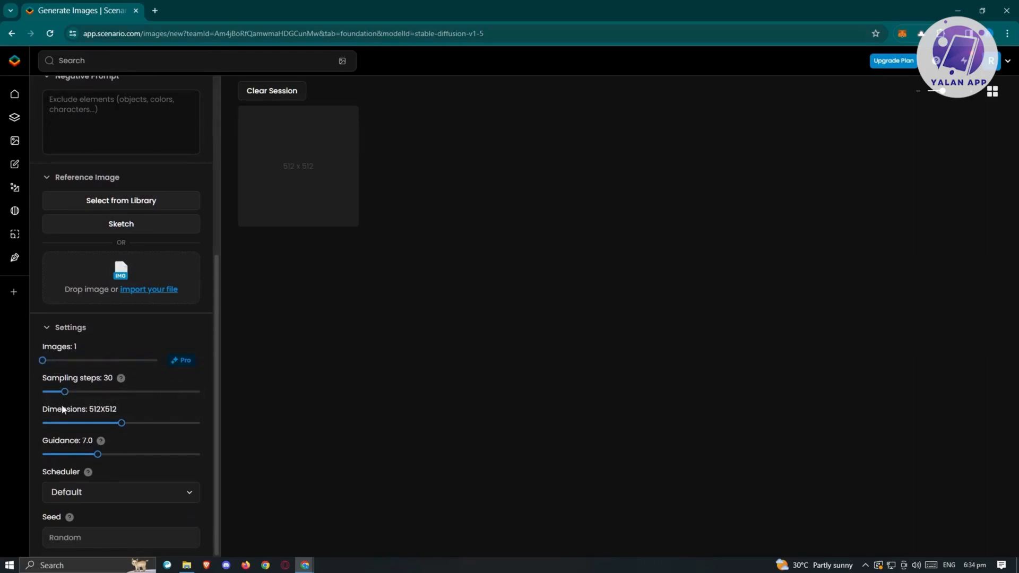
mouse_move(121, 379)
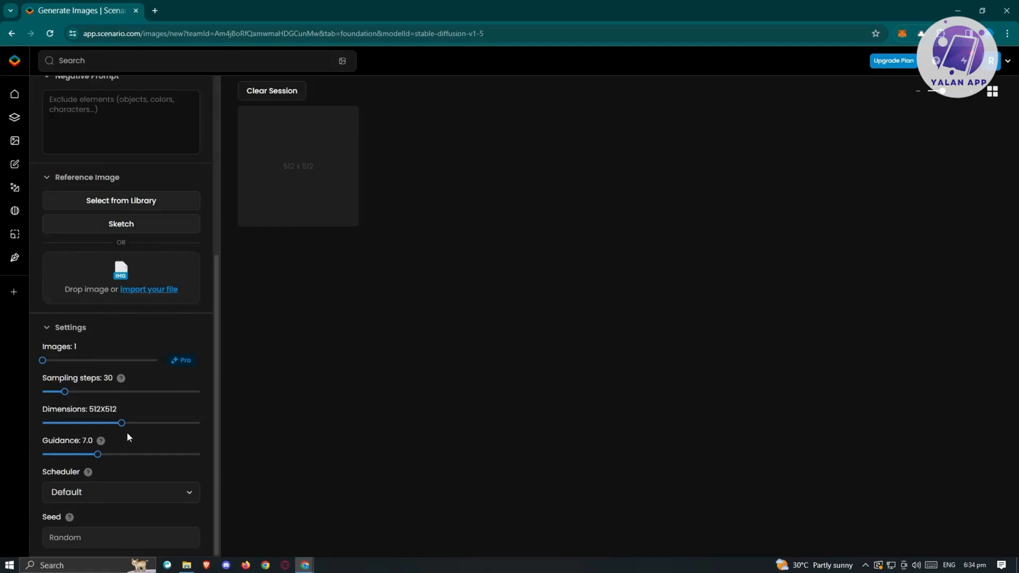
mouse_move(123, 422)
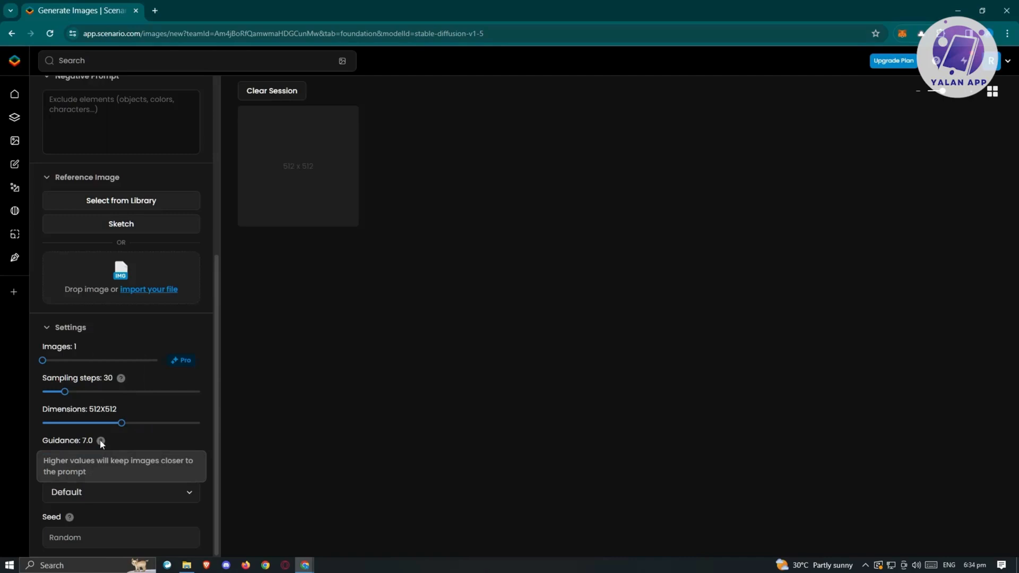
mouse_move(126, 227)
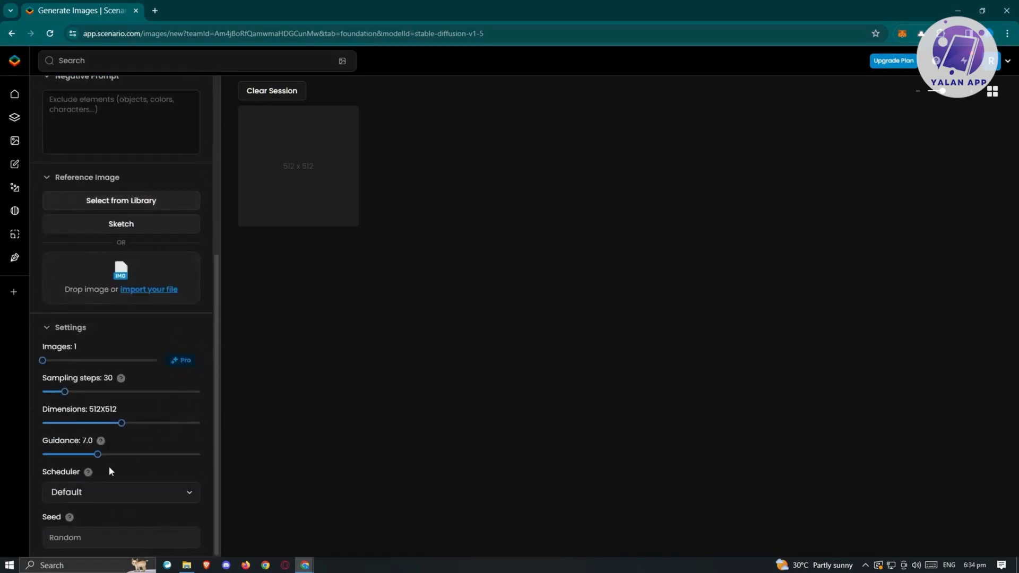
mouse_move(178, 463)
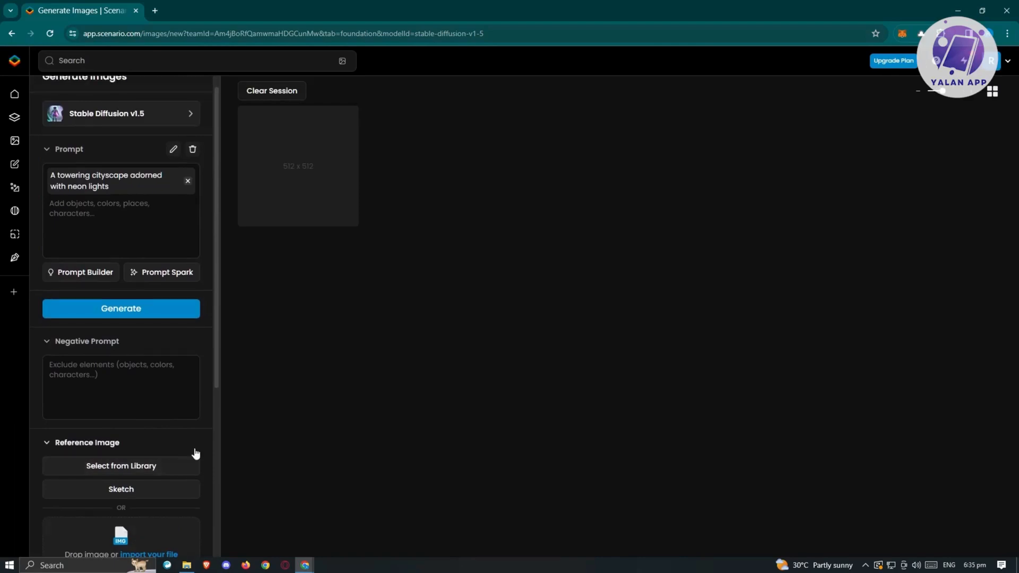
scroll("down", 3)
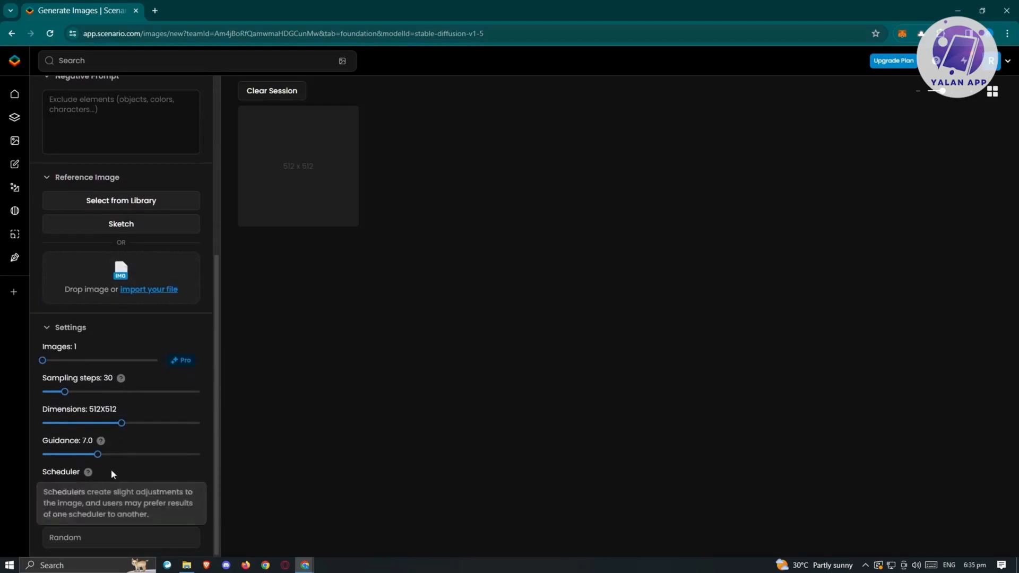
left_click_drag(98, 454, 115, 454)
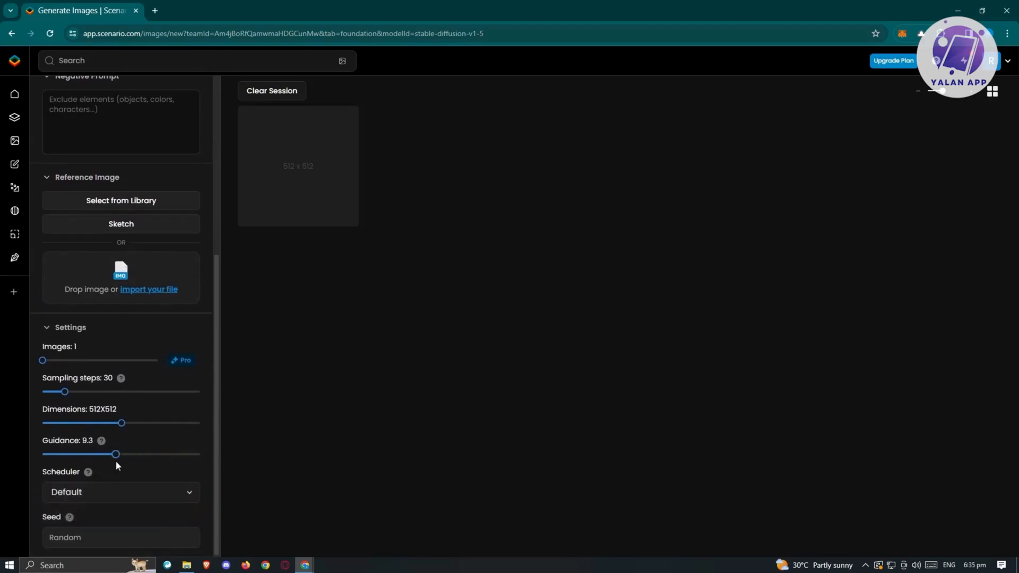
left_click_drag(114, 453, 120, 453)
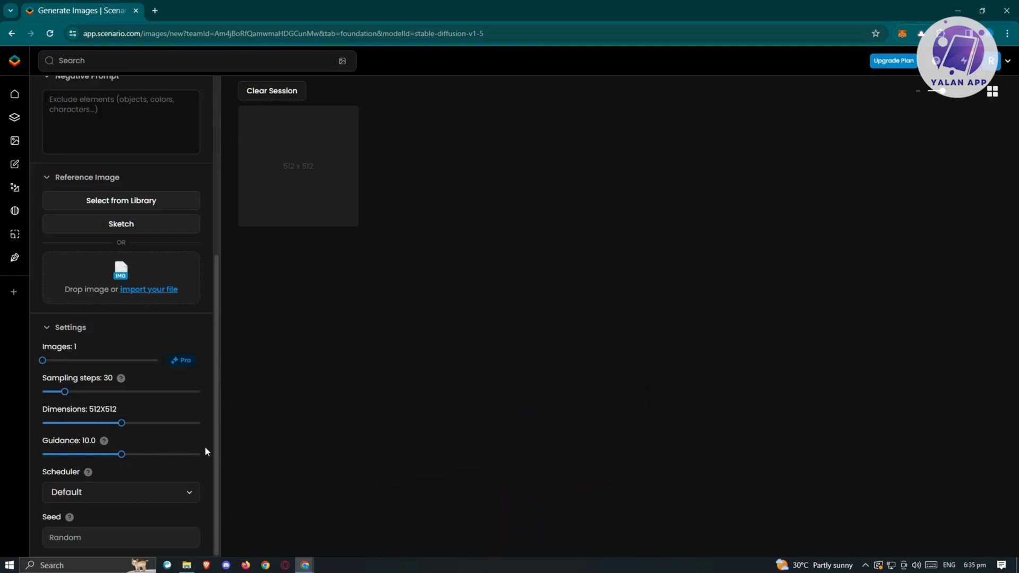
mouse_move(208, 474)
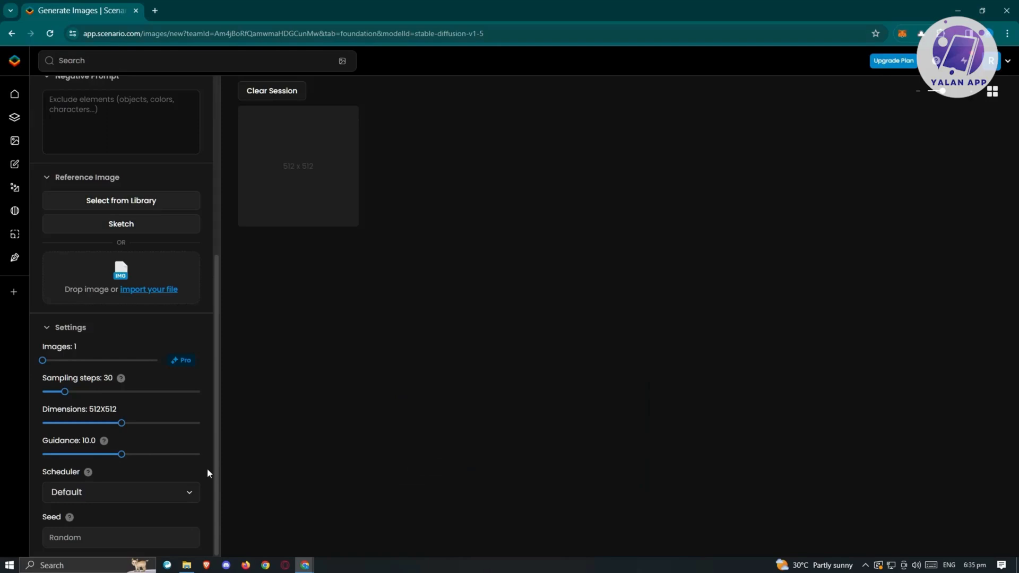
Keep the Default scheduler and generate the neon cityscape image.
left_click(121, 492)
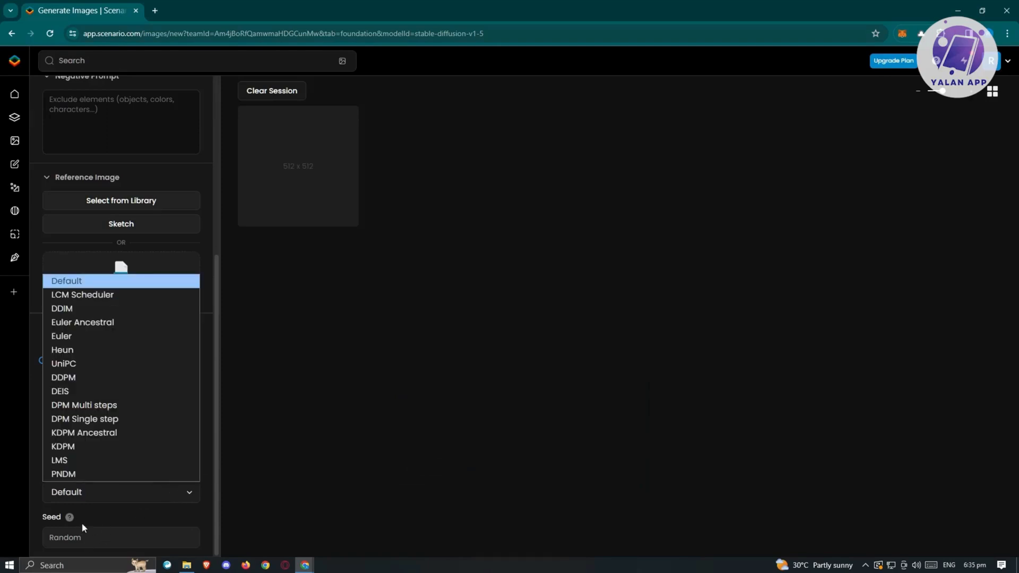
left_click(66, 280)
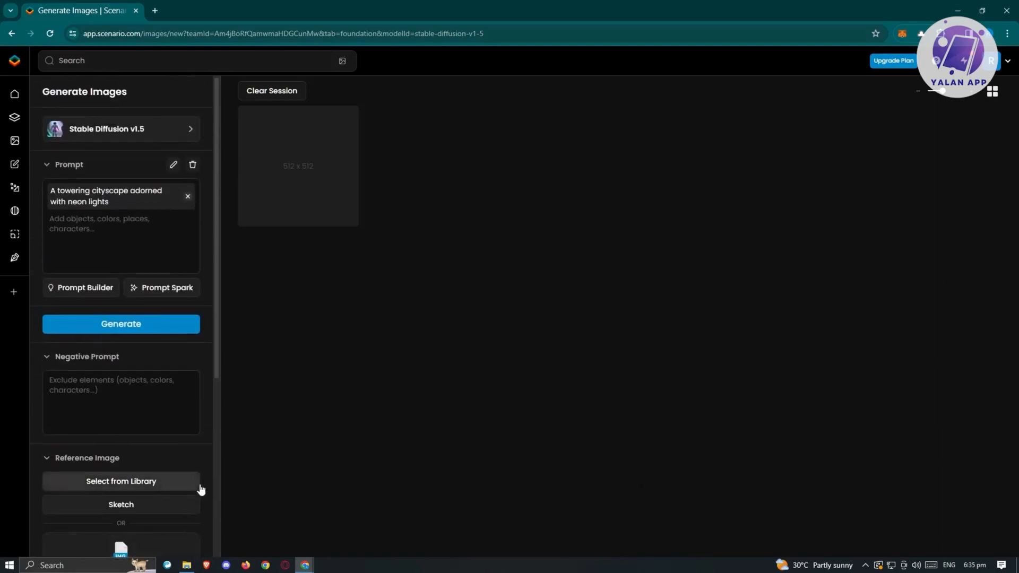
left_click(121, 324)
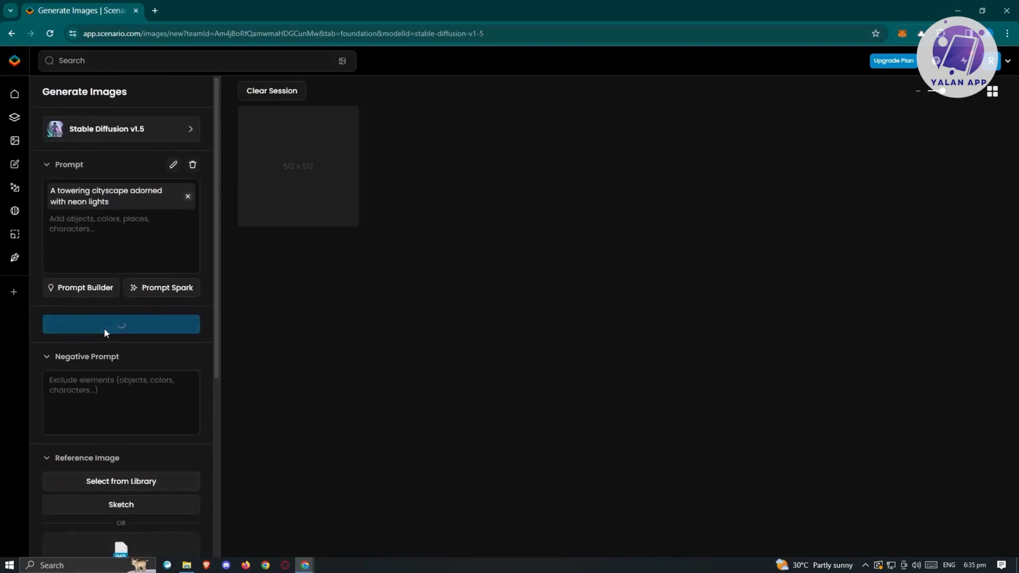
left_click(121, 323)
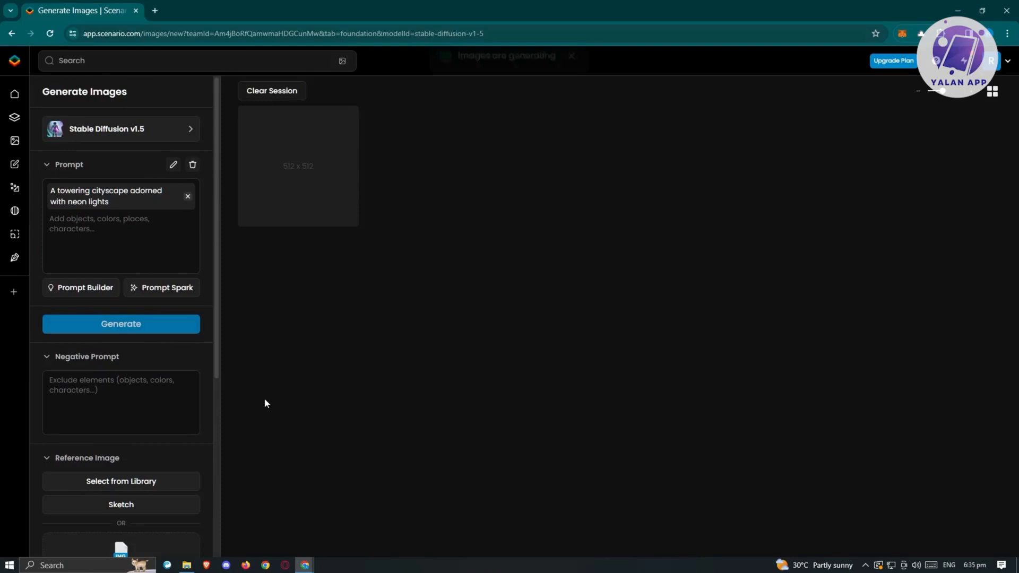
left_click(121, 324)
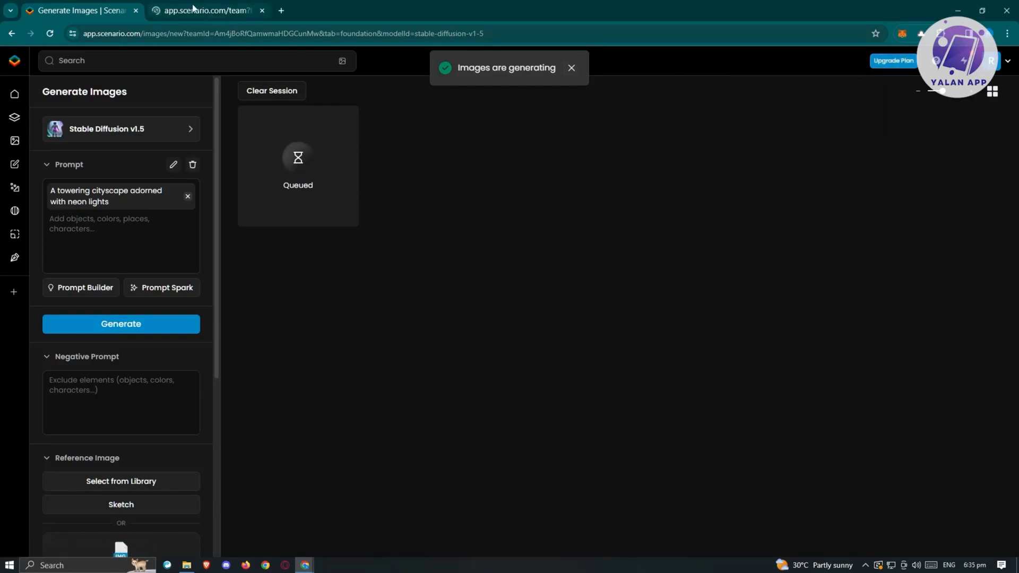
View the Workspace Settings plans in a second tab while the image generates.
left_click(200, 11)
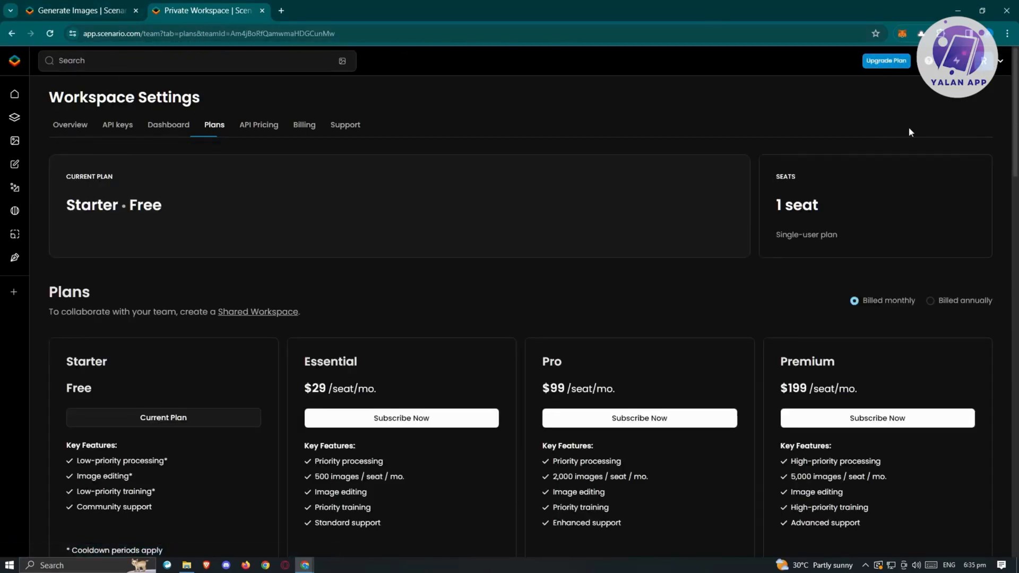
mouse_move(403, 210)
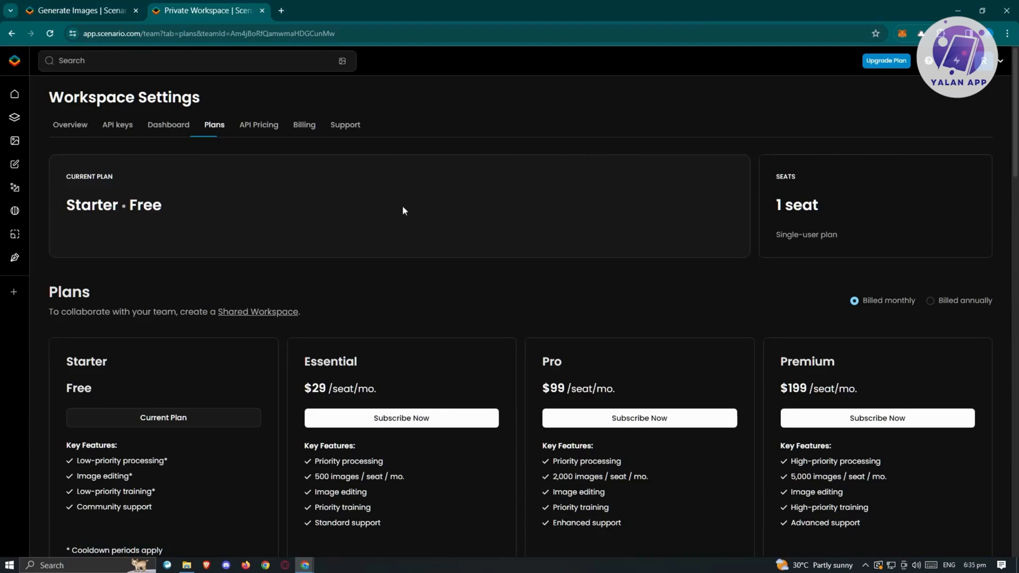
scroll("down", 3)
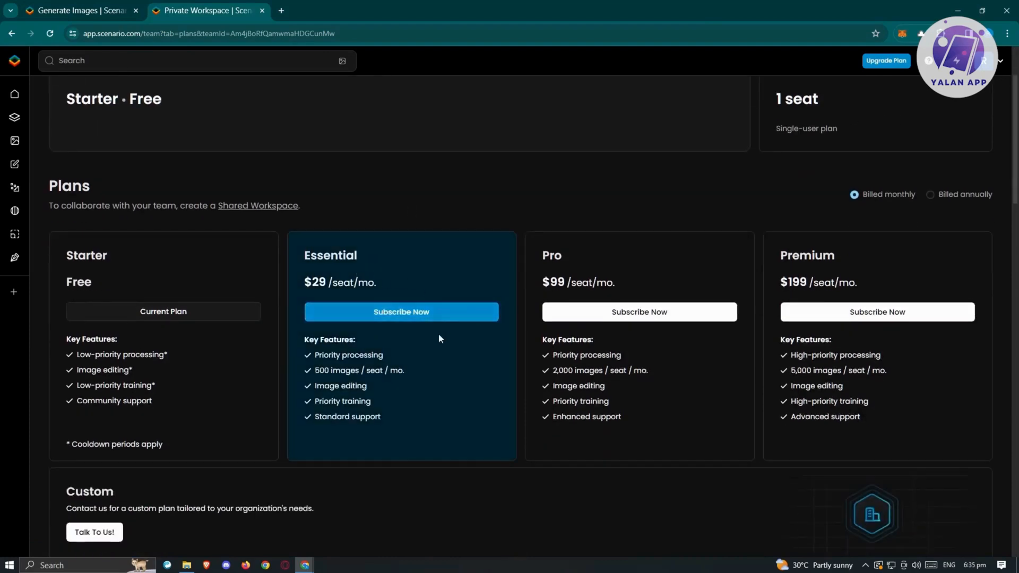
mouse_move(433, 302)
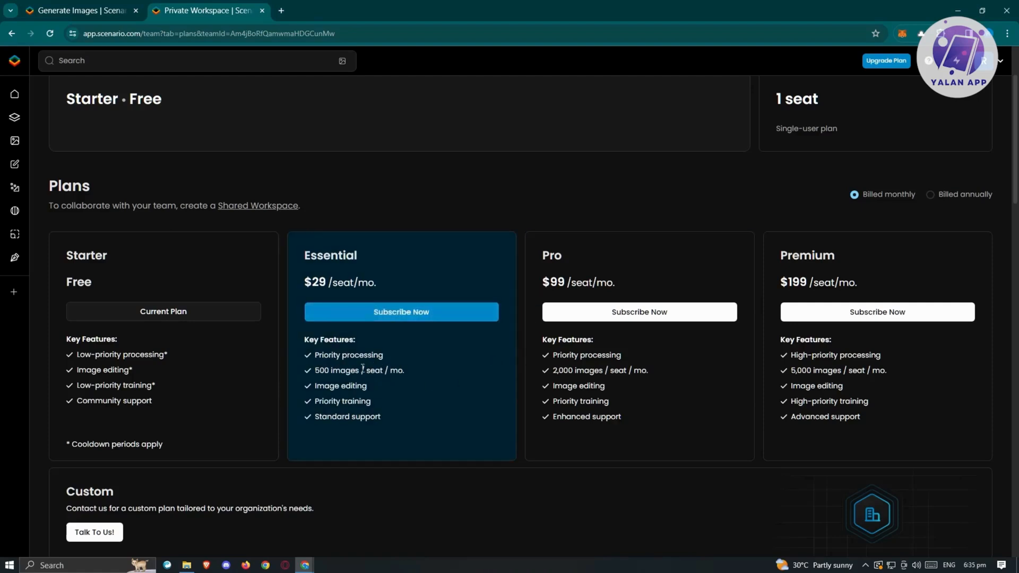
mouse_move(376, 439)
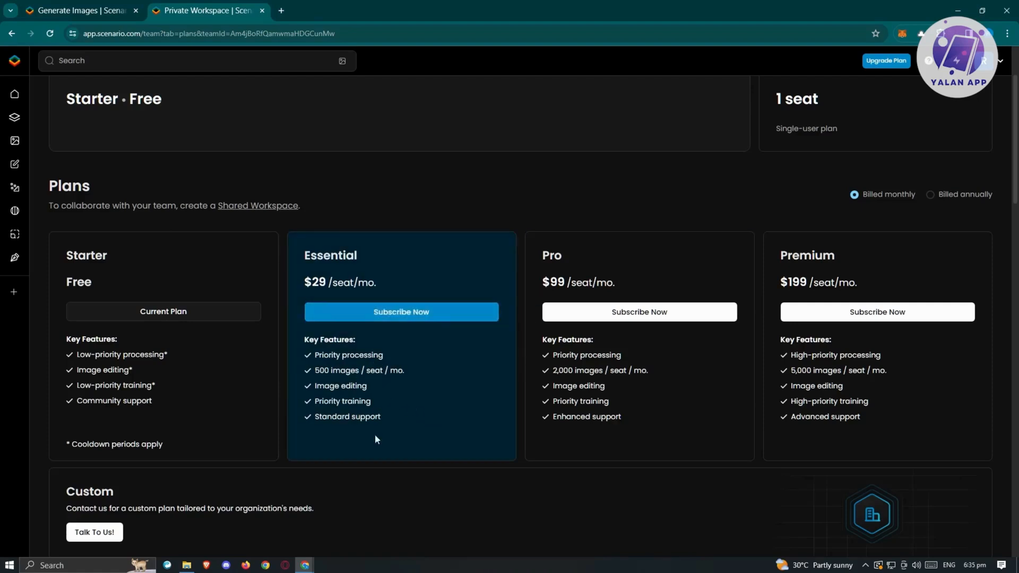
mouse_move(466, 435)
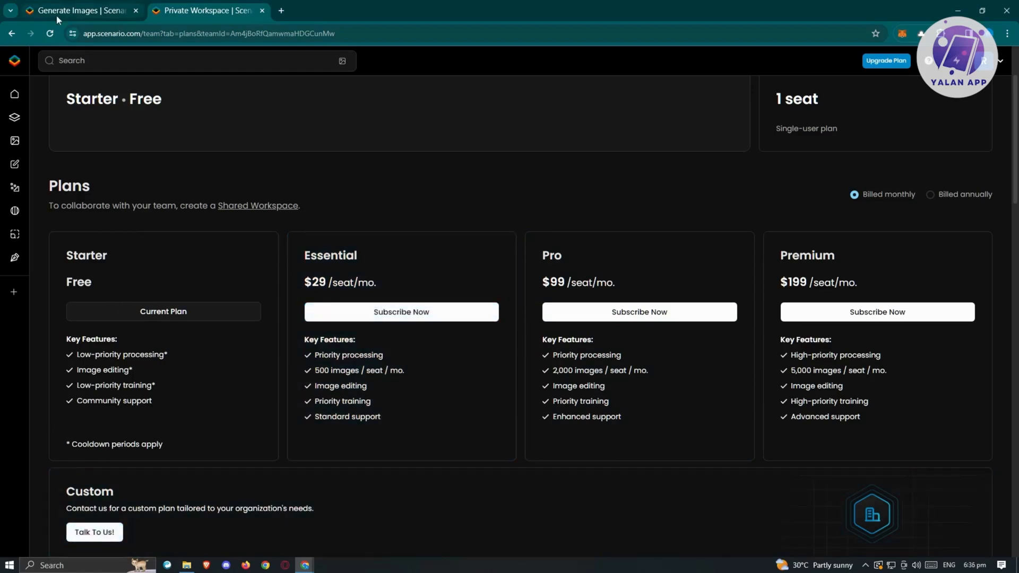
mouse_move(176, 363)
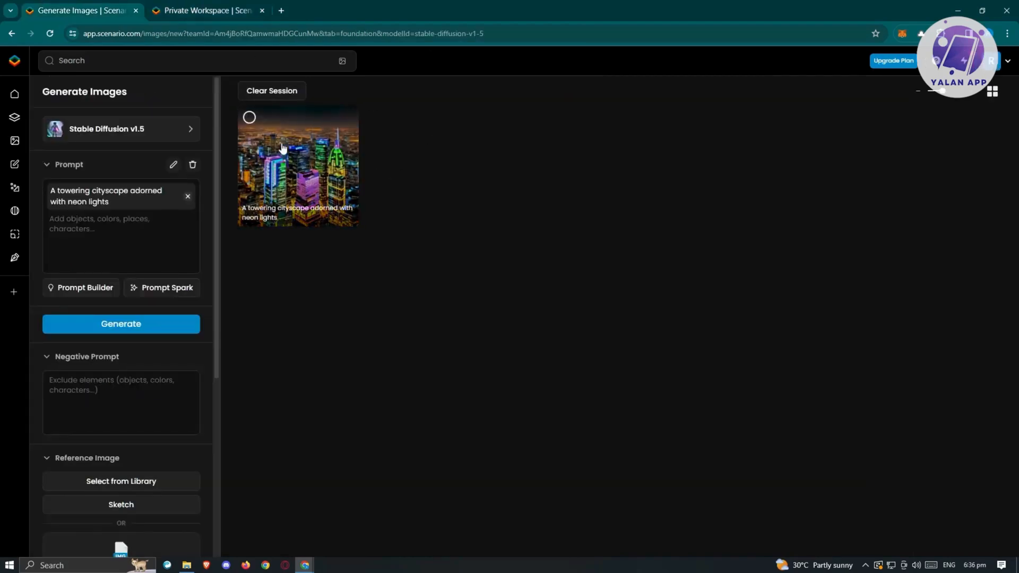
left_click(298, 165)
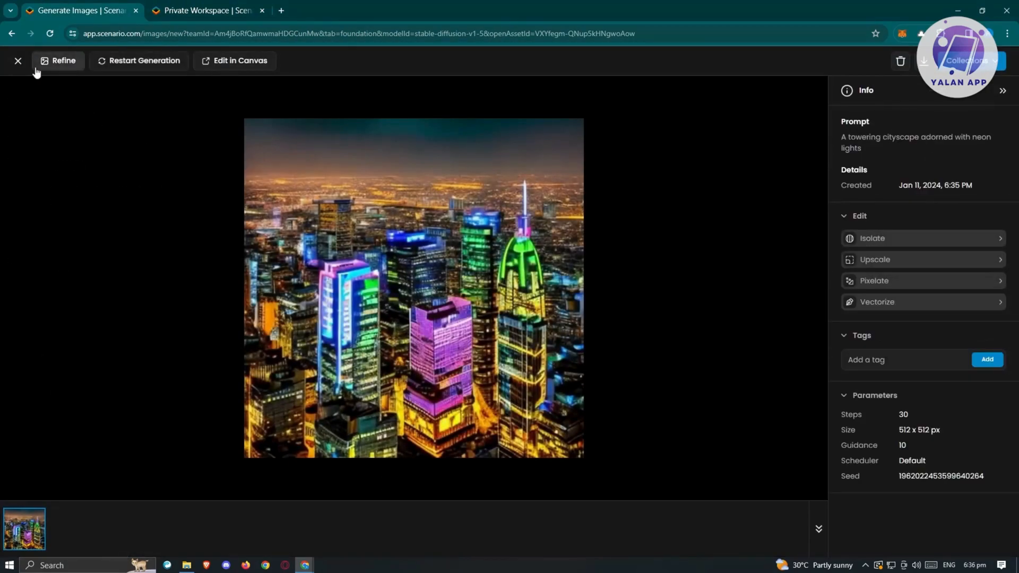
left_click(18, 60)
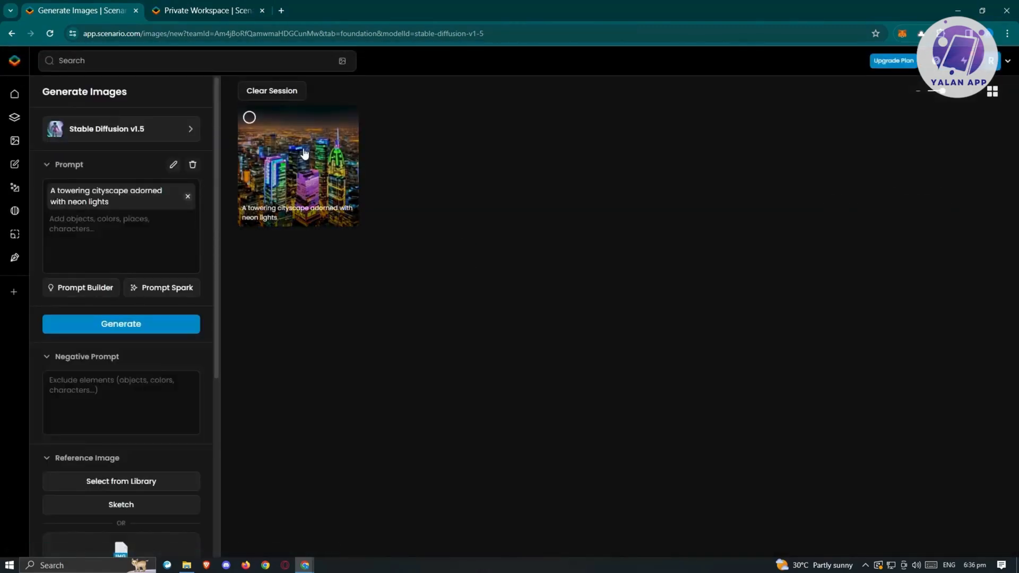
left_click(299, 164)
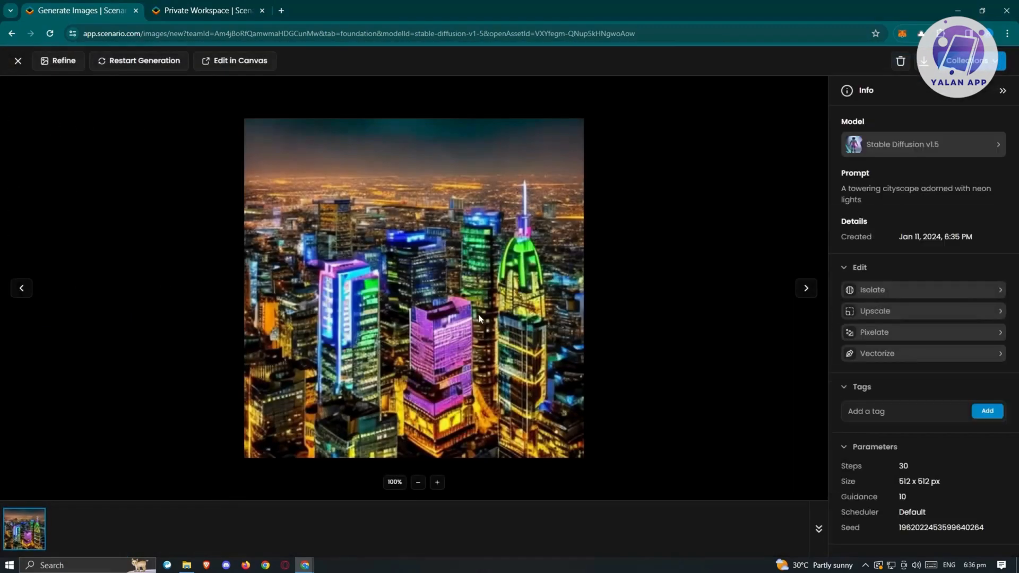
mouse_move(167, 67)
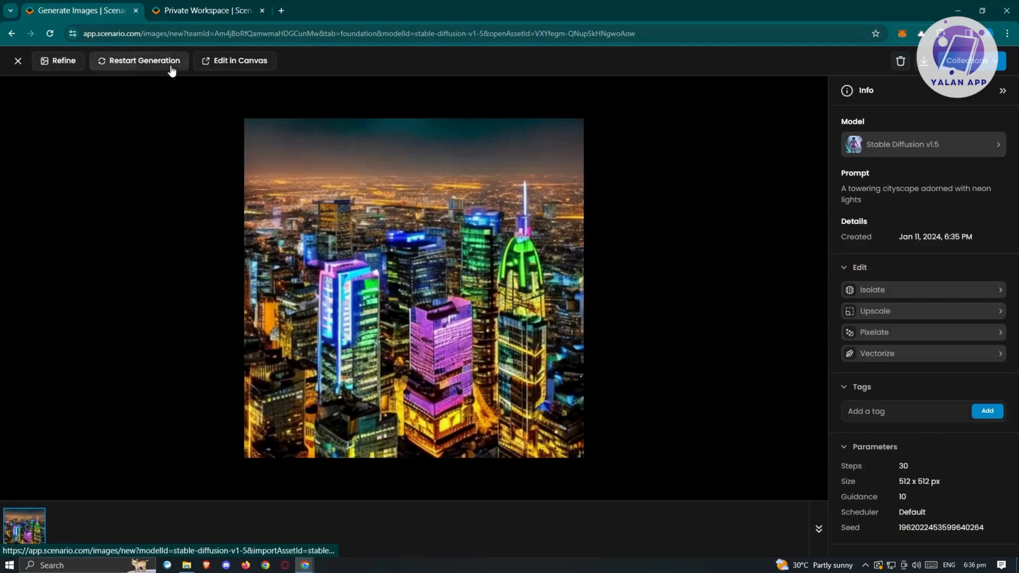
mouse_move(259, 72)
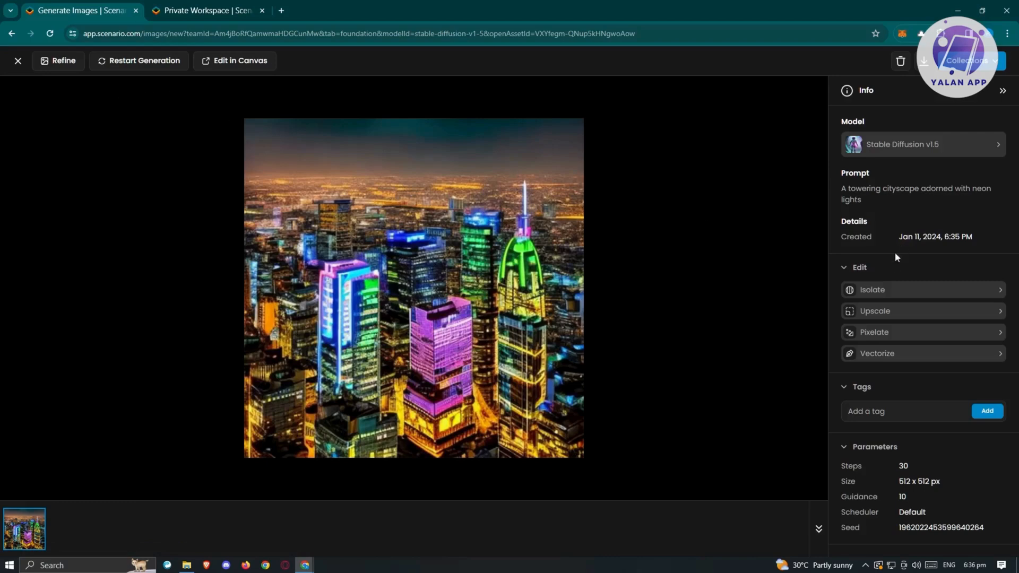
mouse_move(901, 367)
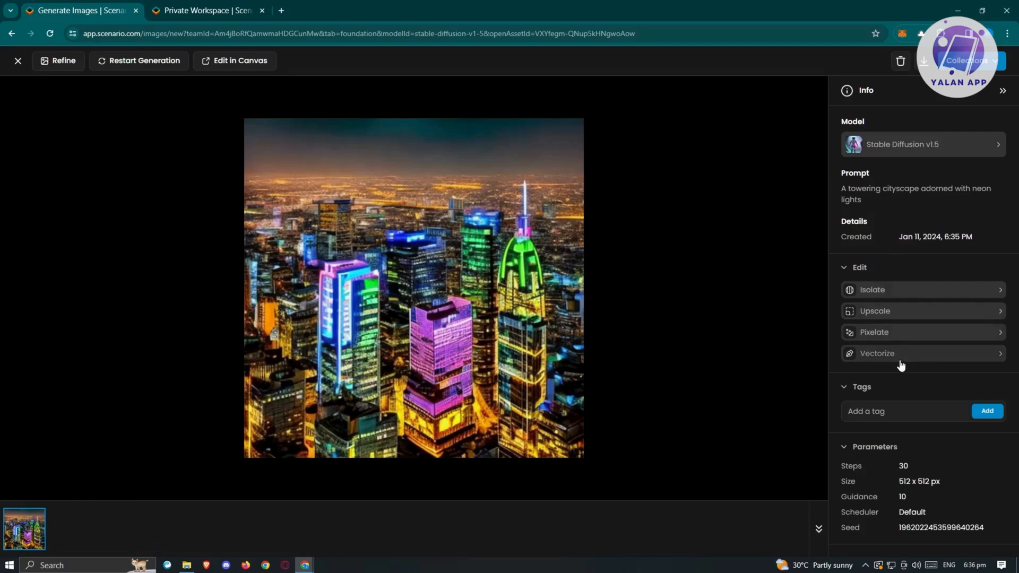
mouse_move(916, 296)
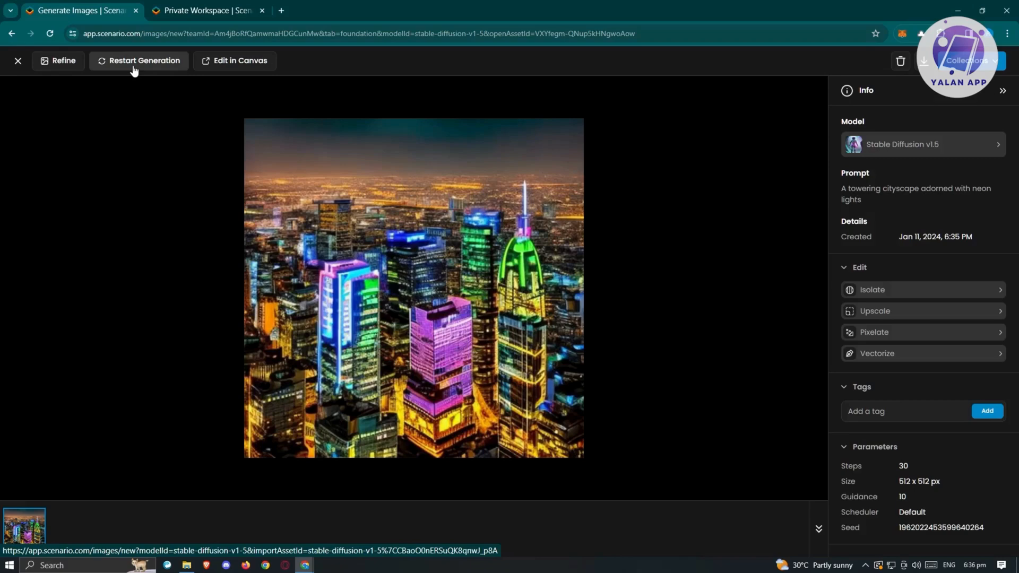
mouse_move(245, 63)
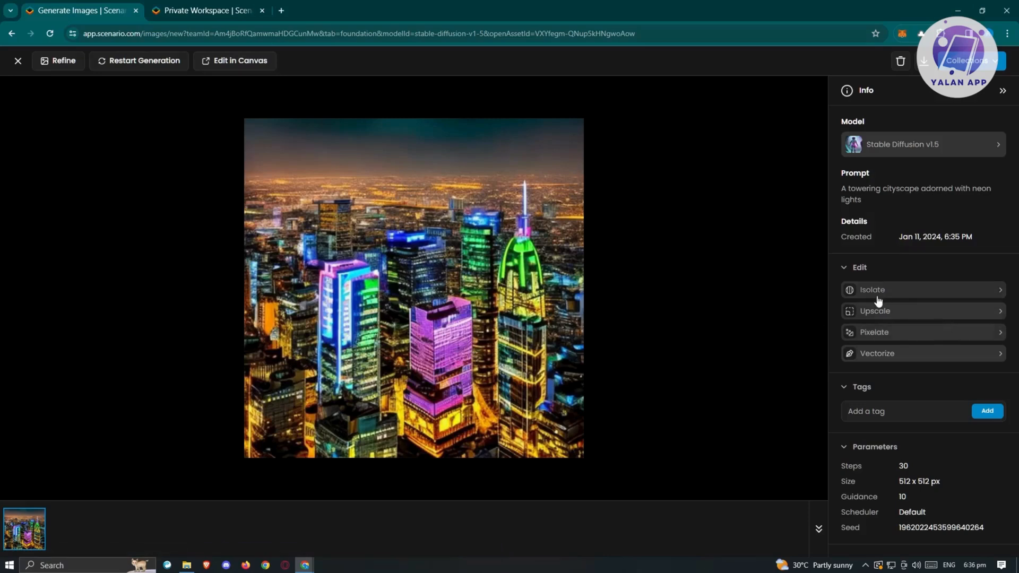
mouse_move(901, 317)
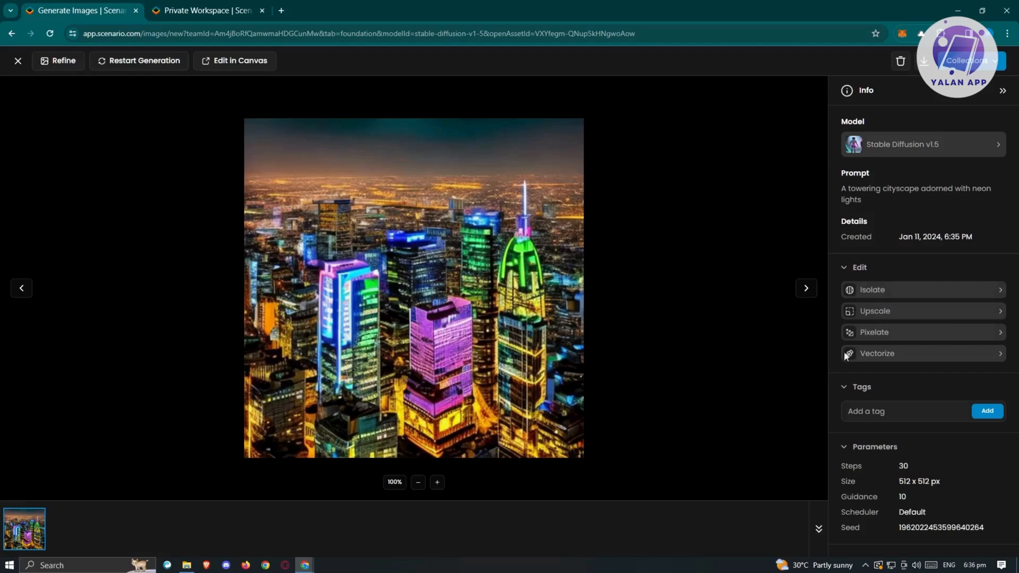
mouse_move(873, 344)
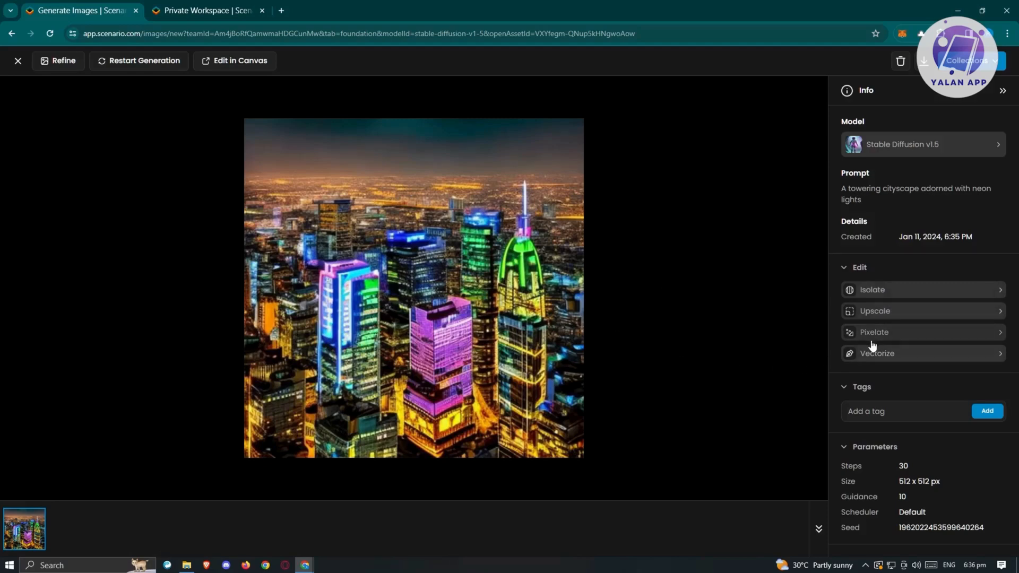
mouse_move(885, 367)
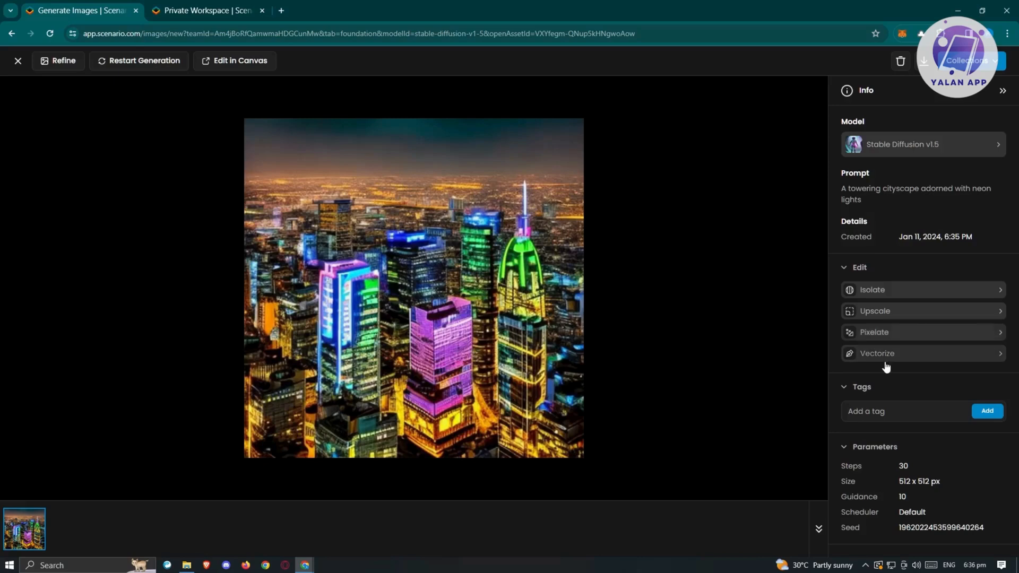
mouse_move(242, 74)
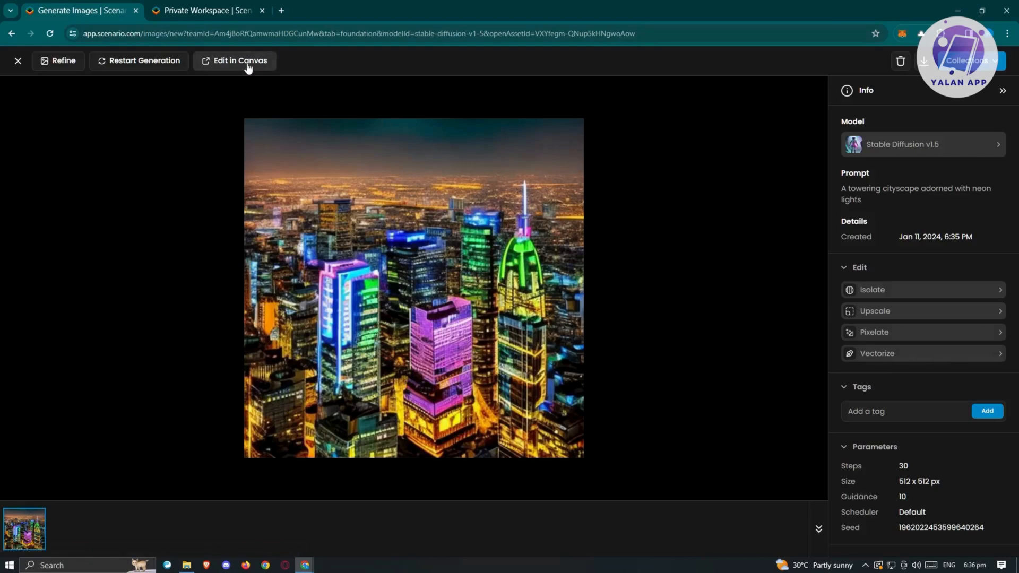
Open the cityscape via Edit in Canvas and create the new canvas project from it.
left_click(240, 61)
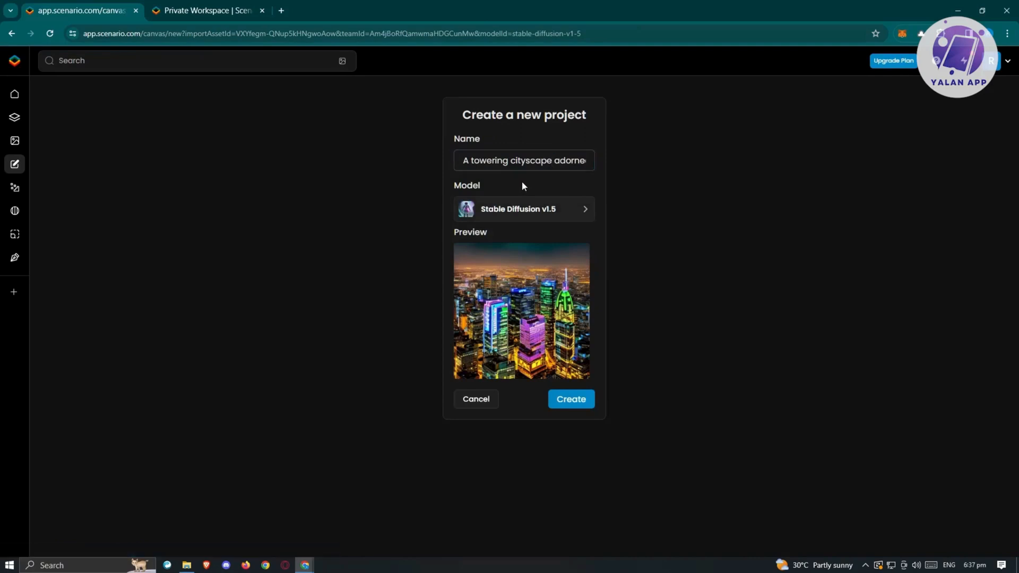
left_click(571, 399)
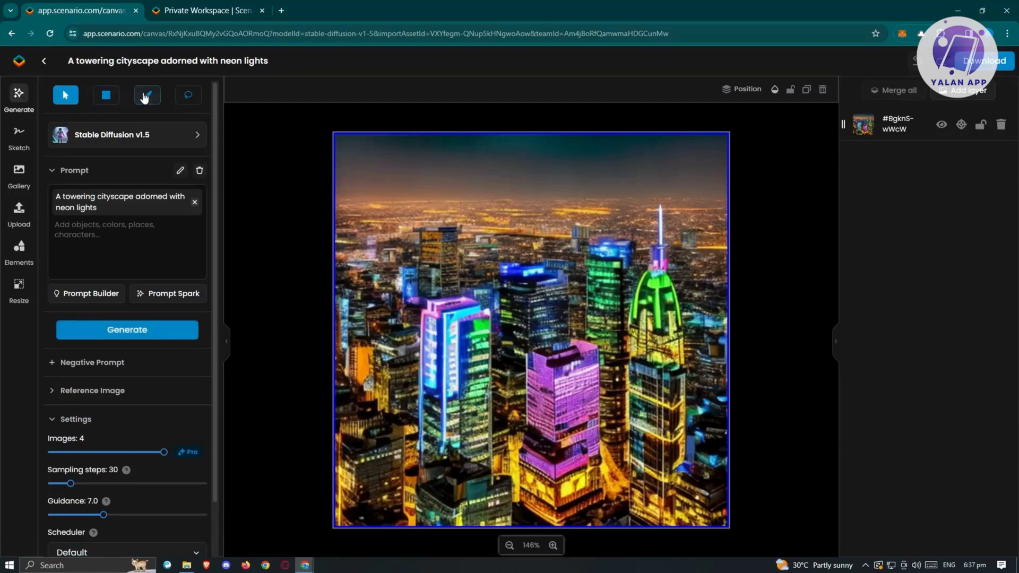
Mark a rectangle over the left tower's top and inpaint it with the prompt 'add a rocket'.
left_click(146, 95)
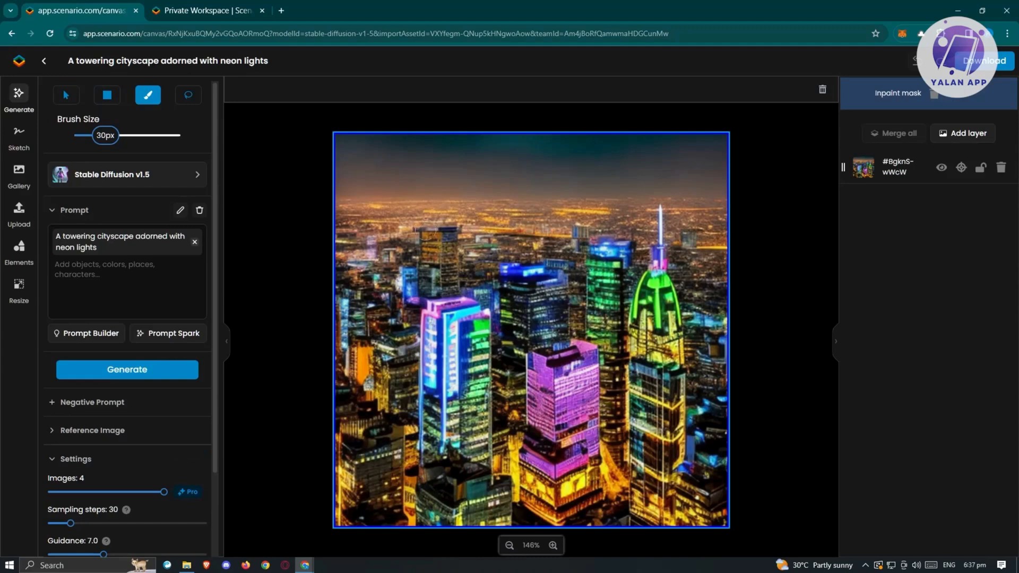
left_click_drag(438, 227, 438, 279)
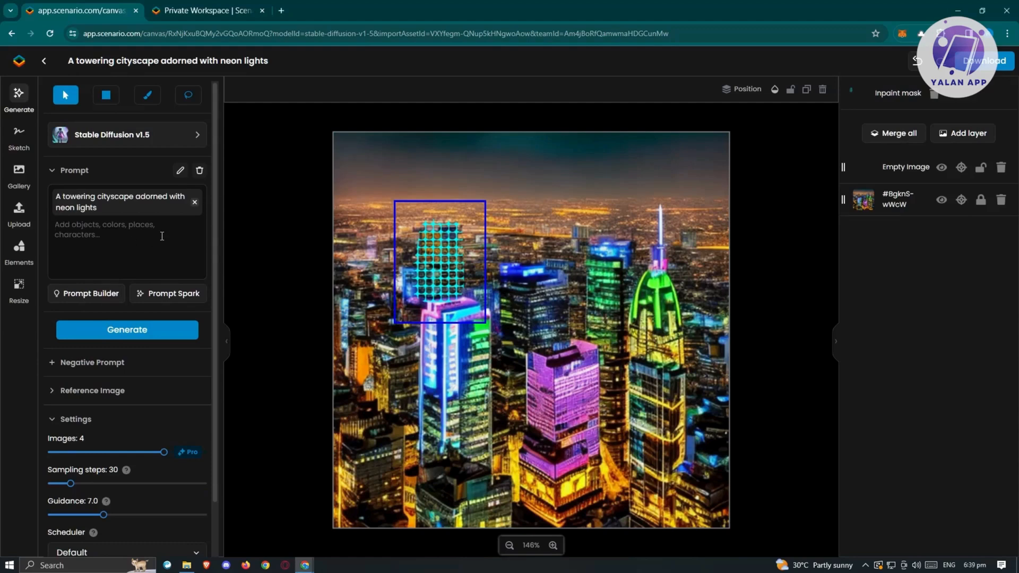
type("add a")
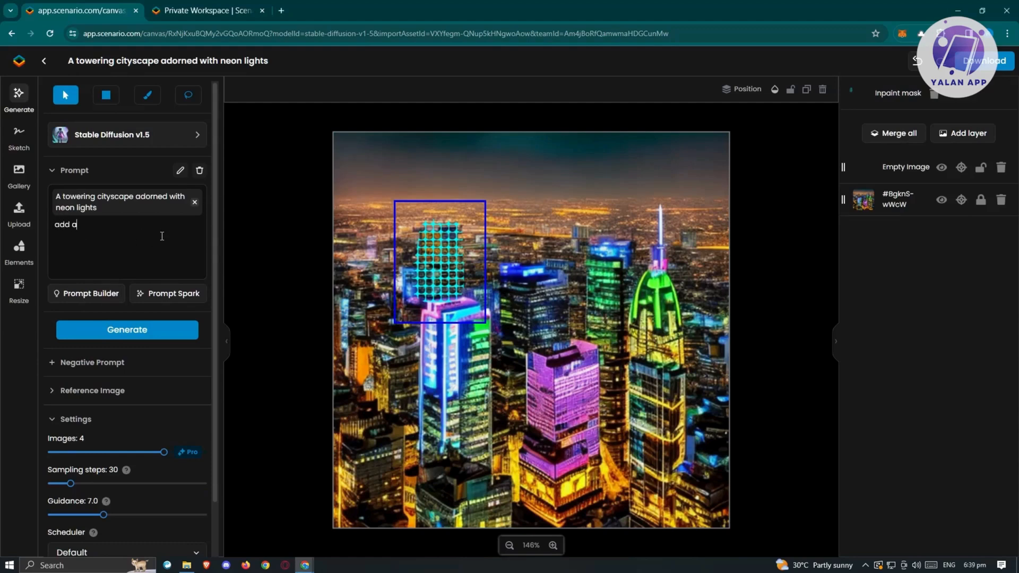
type("rocket")
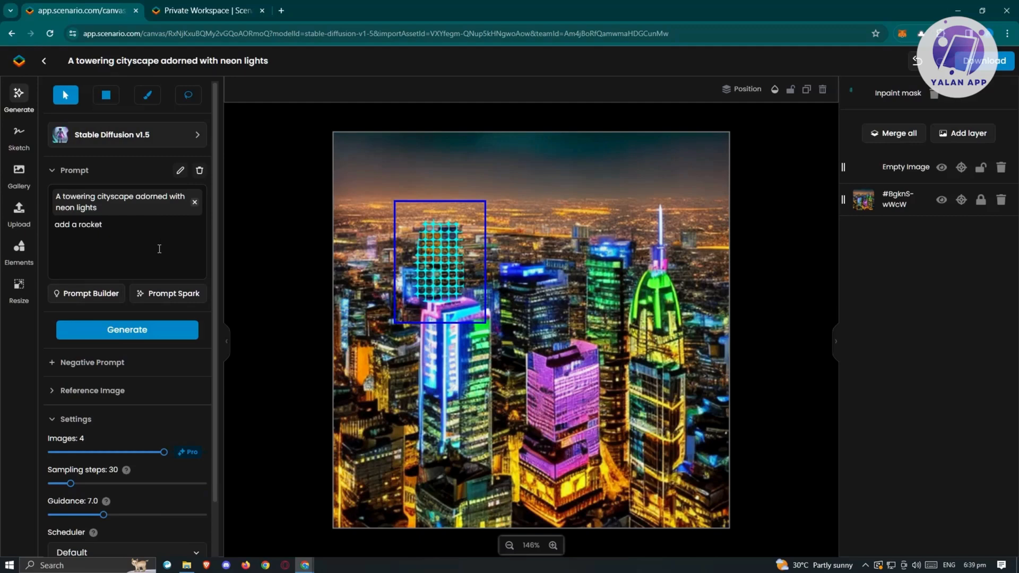
left_click(127, 329)
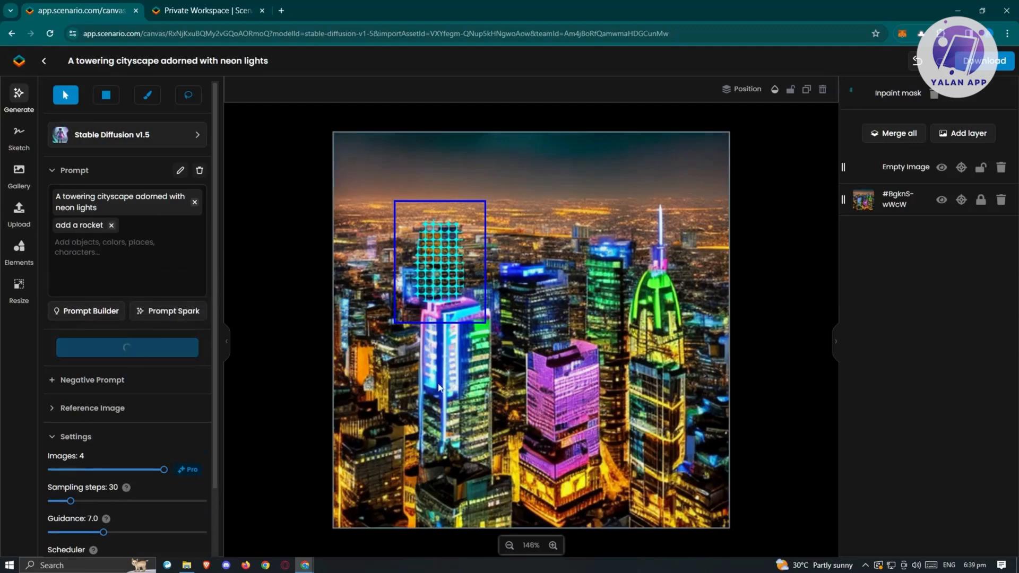
mouse_move(478, 203)
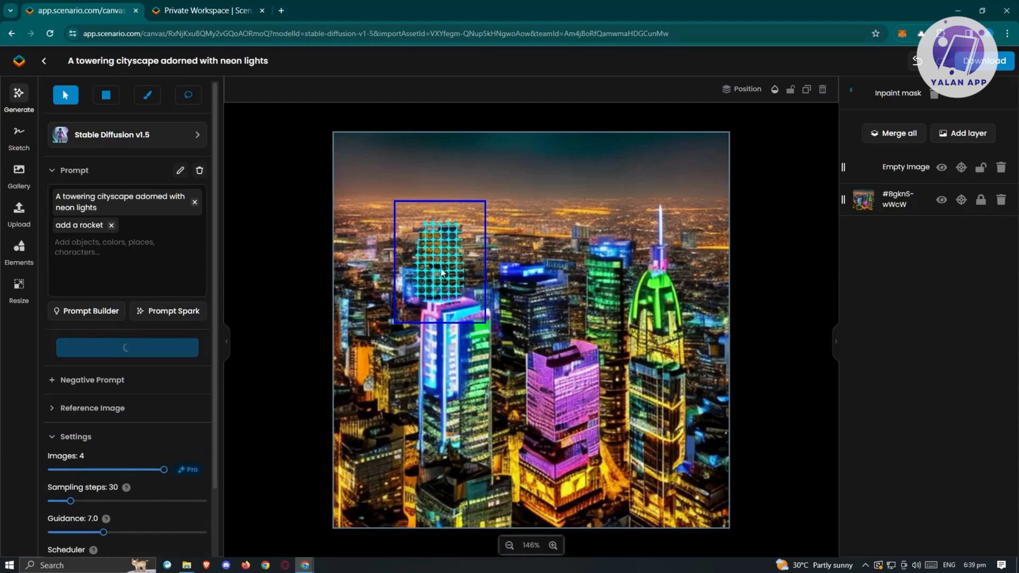
left_click(127, 348)
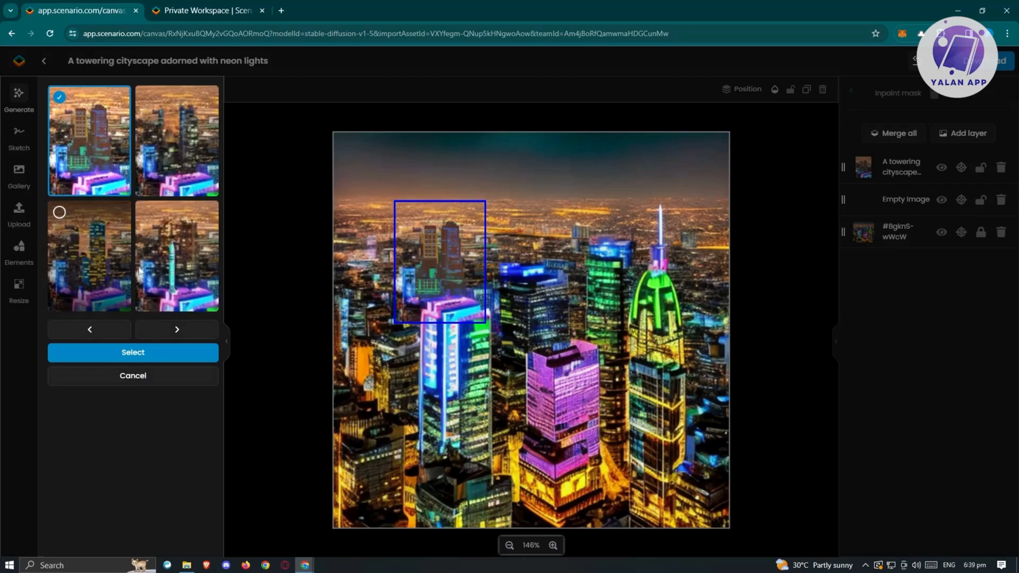
Accept the fourth, slim-spire variant onto the canvas as a new layer.
left_click(176, 255)
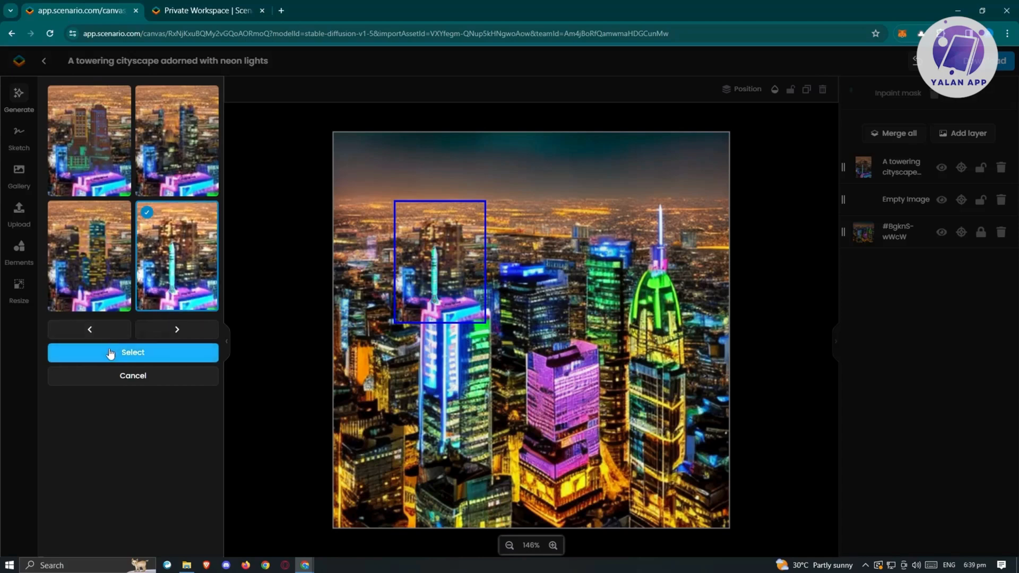
mouse_move(168, 357)
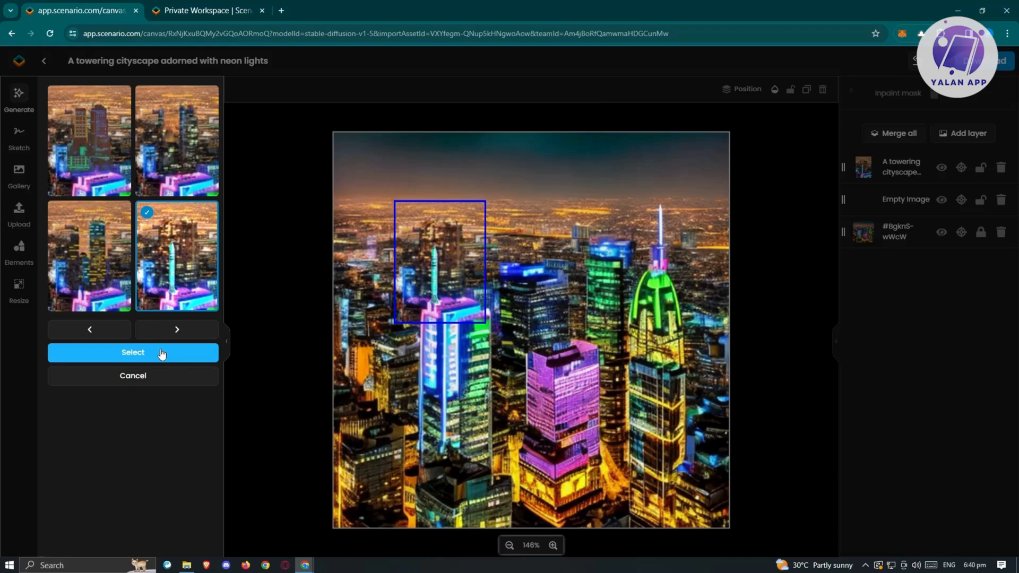
left_click(132, 352)
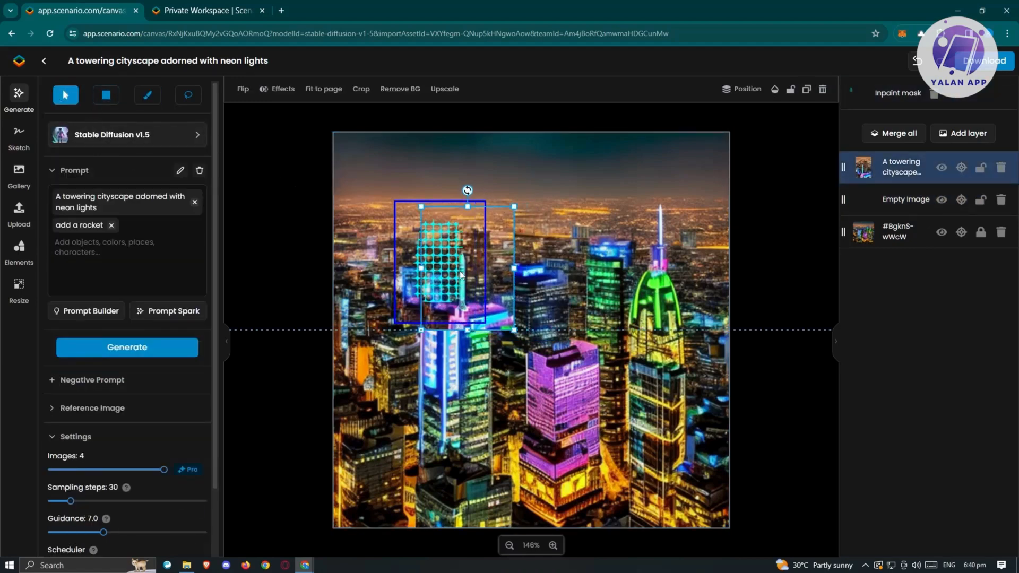
Align the new layer with the rectangle region and return to the Projects list.
left_click_drag(460, 273, 442, 271)
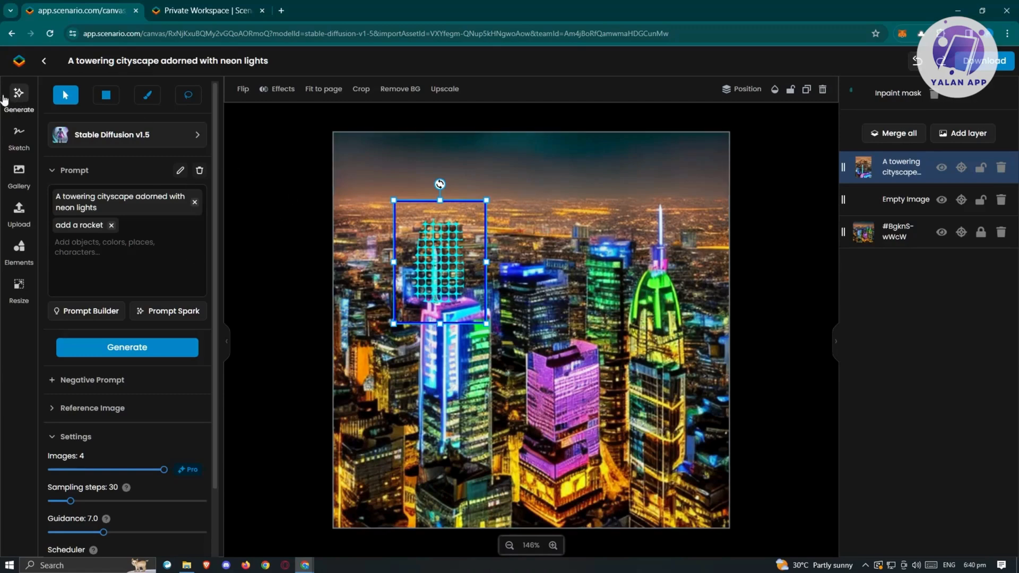
mouse_move(223, 155)
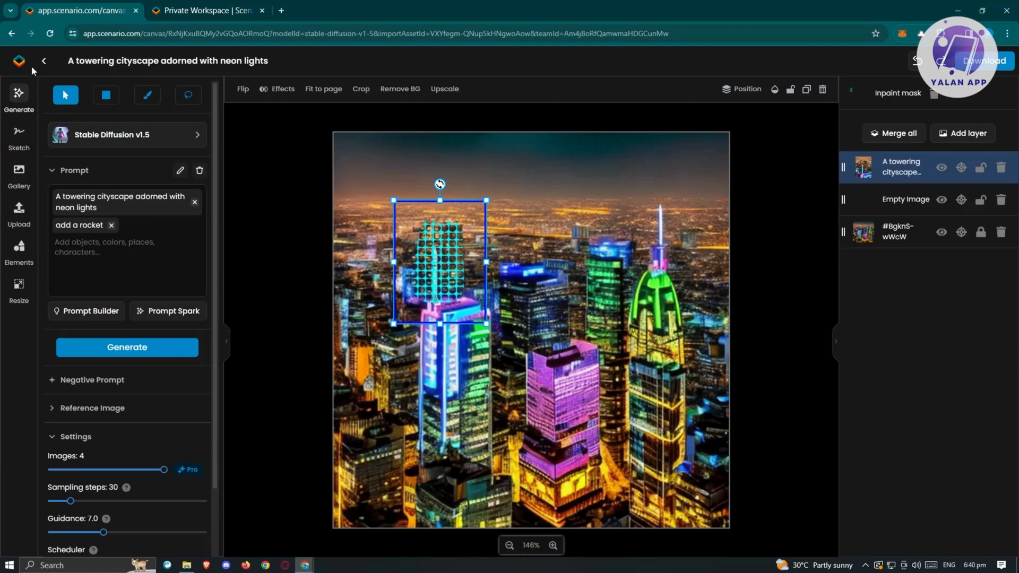
left_click(45, 59)
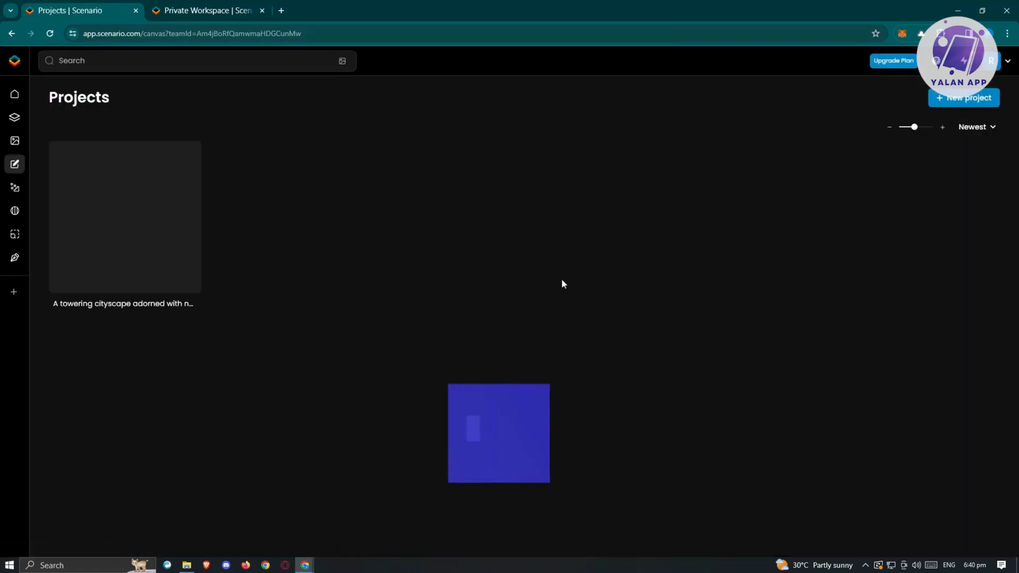